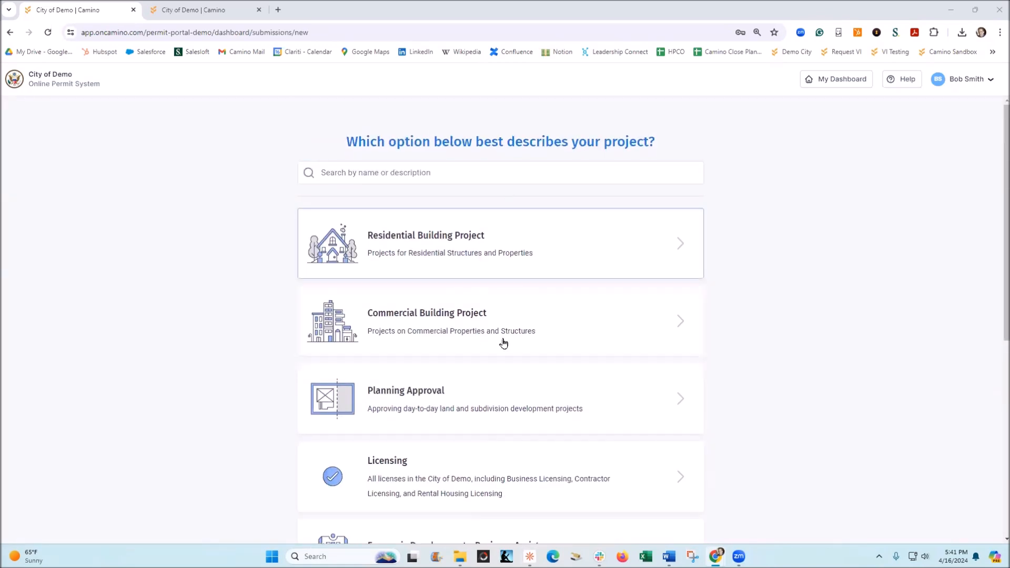
Scroll the new submission page to the Licensing and Business Licensing choices
scroll("down", 3)
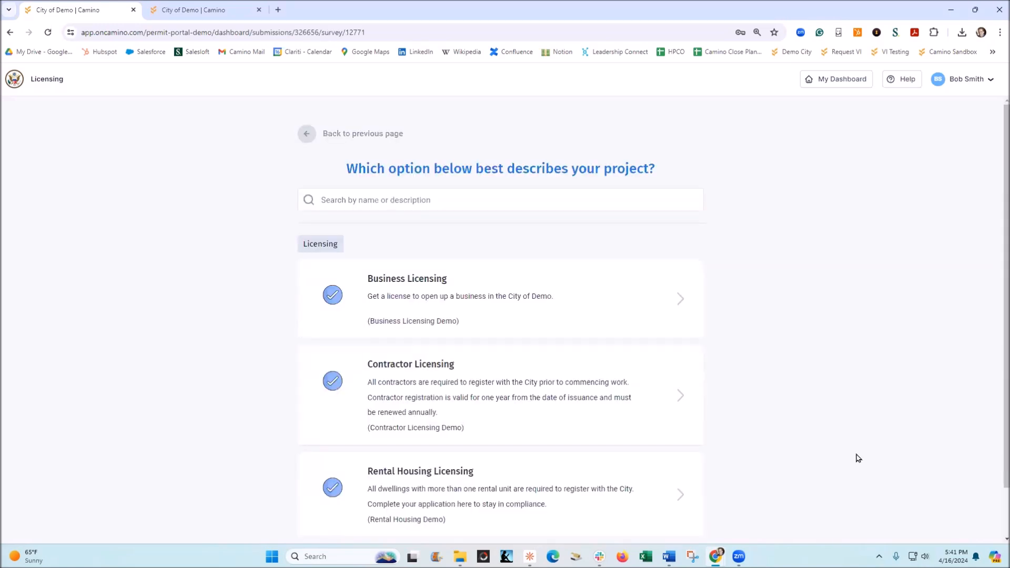
scroll("down", 3)
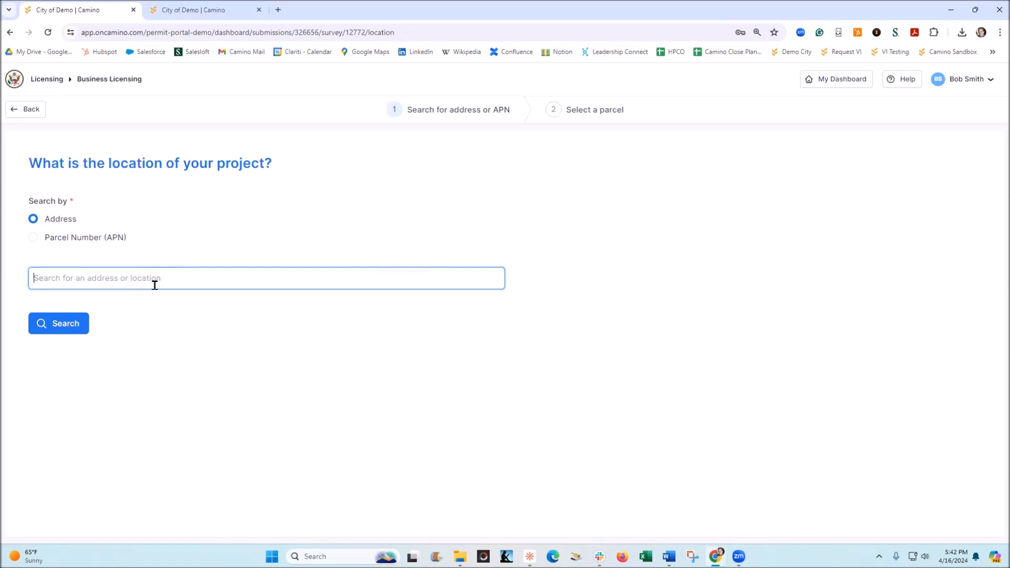
Search '40 cam', select the 40 Cambridge Ave parcel on the map and continue
type("40 cambridge Avenue, Pueblo, CO, USA")
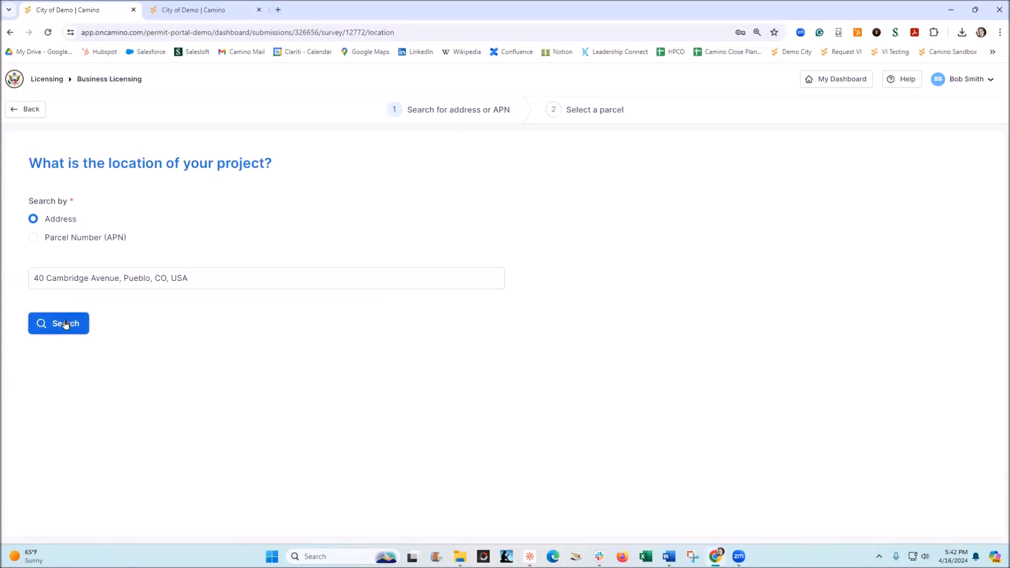
left_click(58, 323)
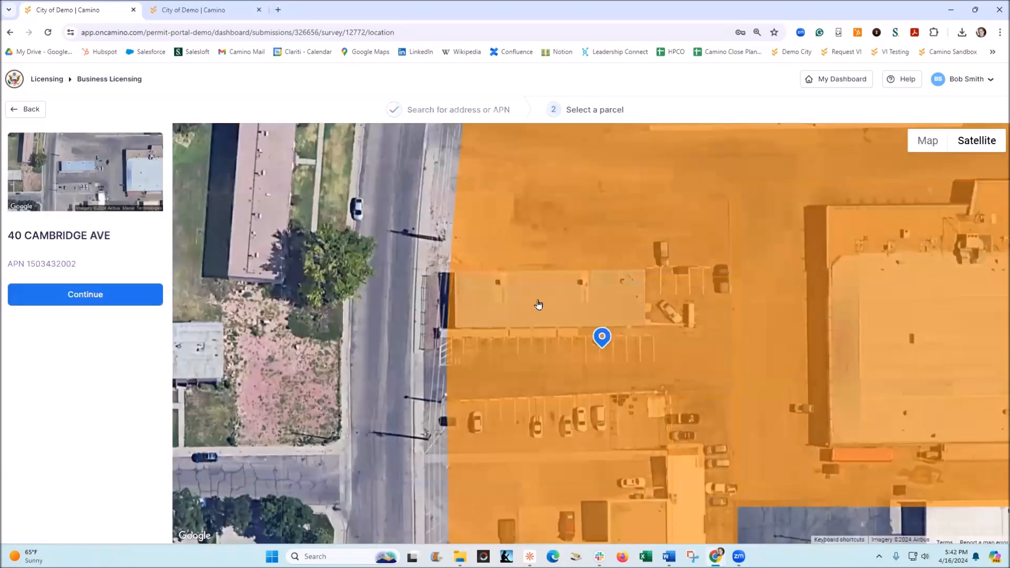
left_click(565, 305)
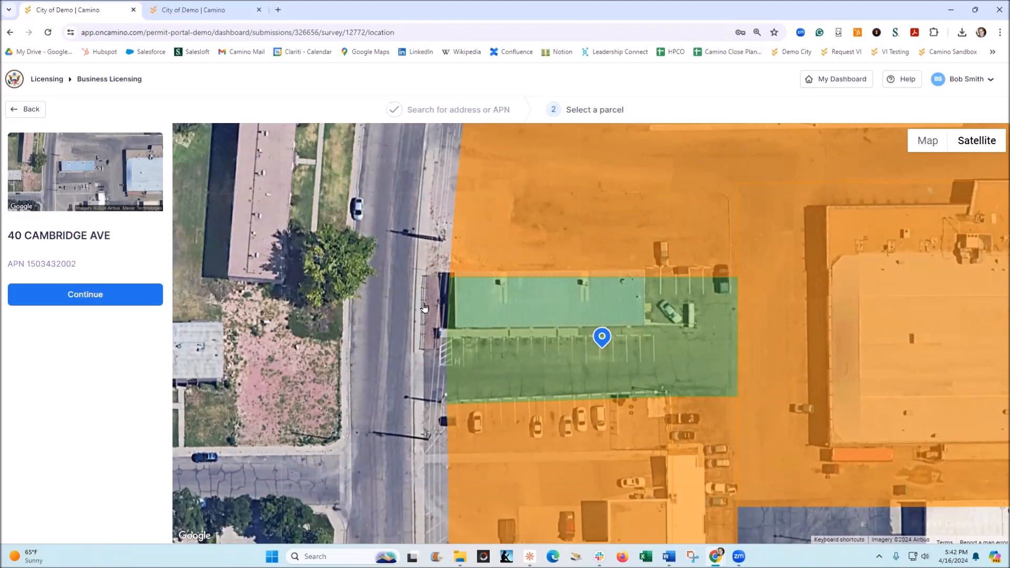
left_click(85, 294)
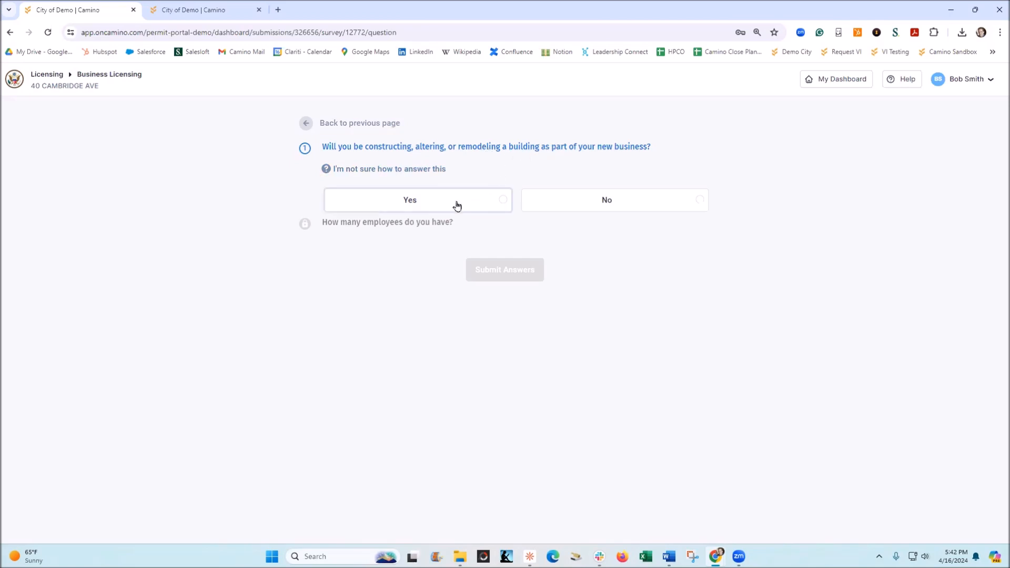
Answer Yes to altering a building and 2-10 employees, then submit the screening answers
left_click(417, 200)
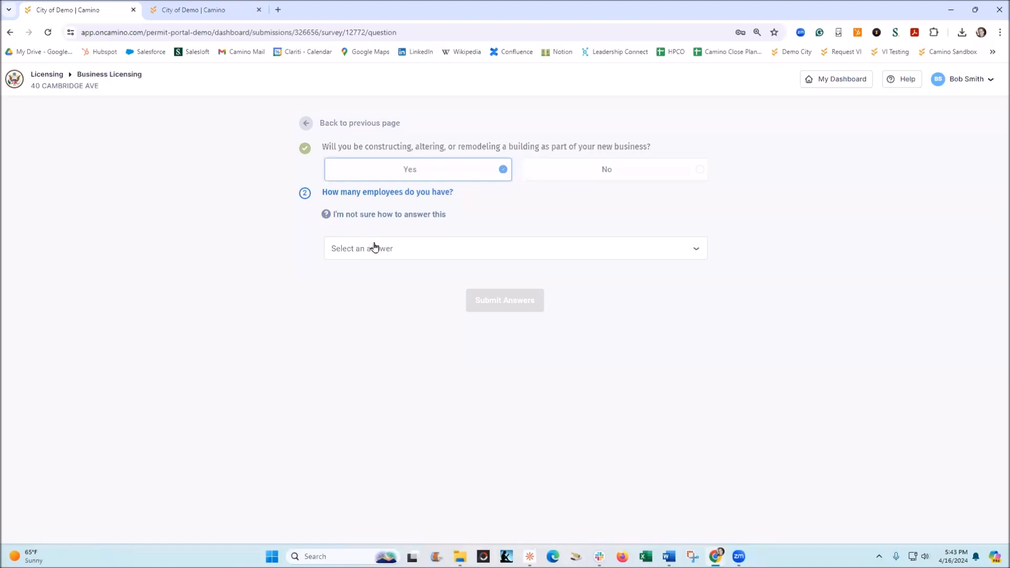
left_click(515, 248)
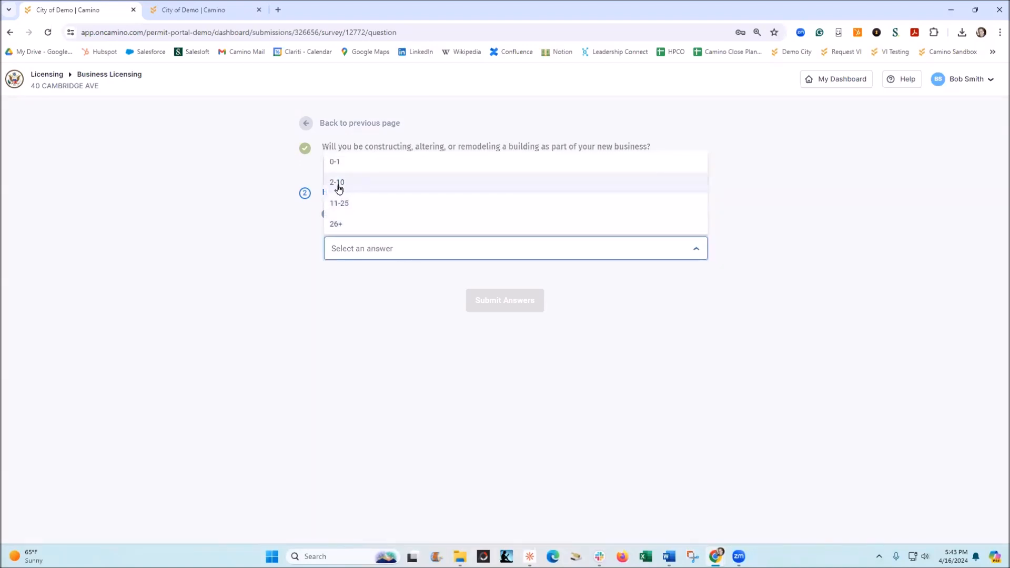
left_click(336, 182)
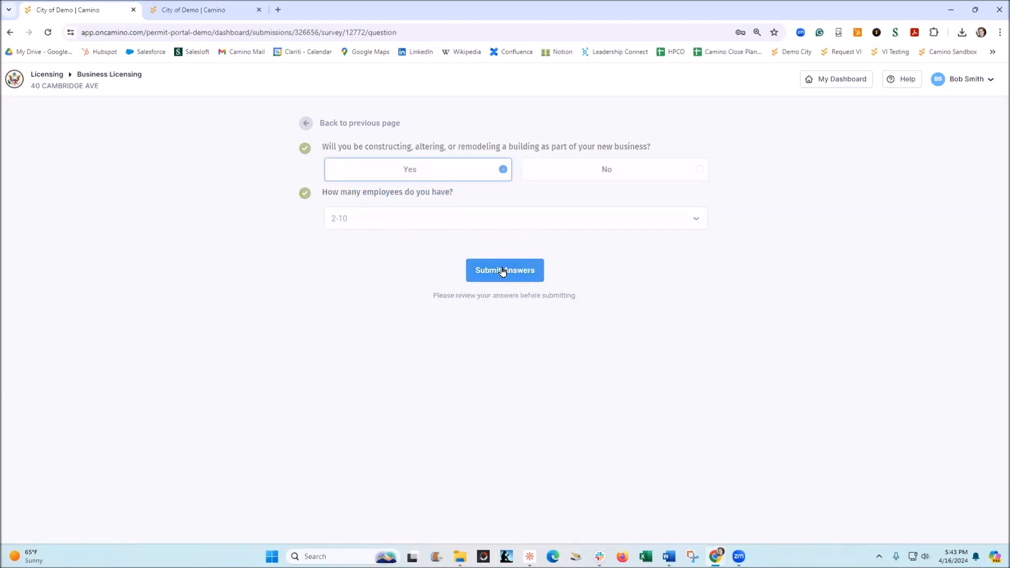
left_click(504, 270)
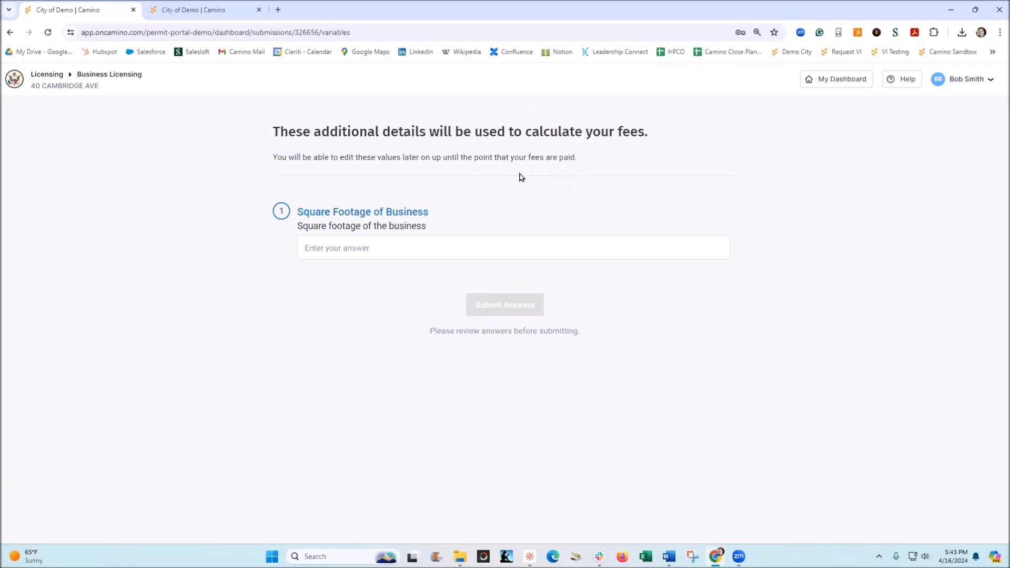
Enter a square footage of 2000 and submit it for fee calculation
left_click(512, 248)
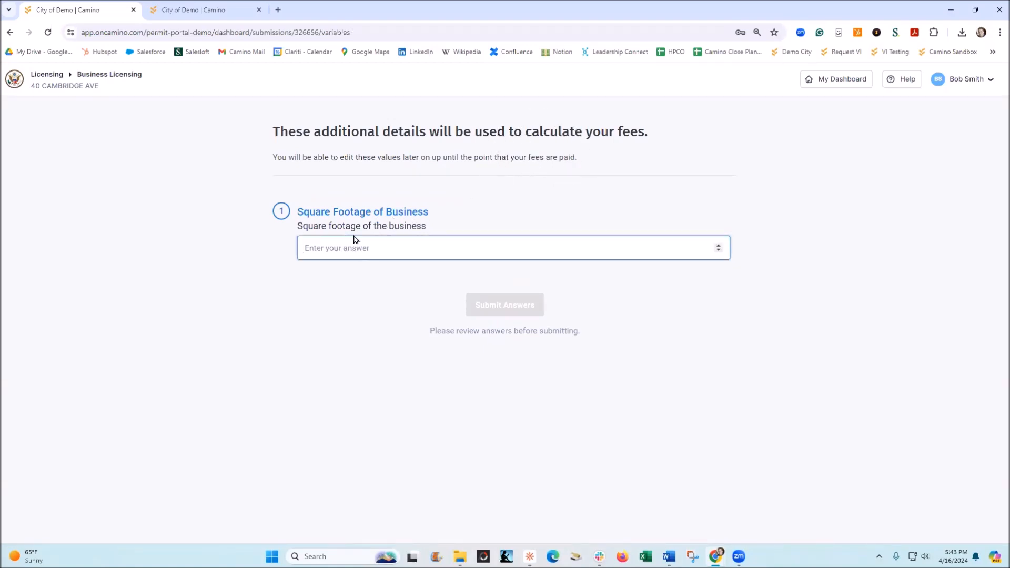
type("2000")
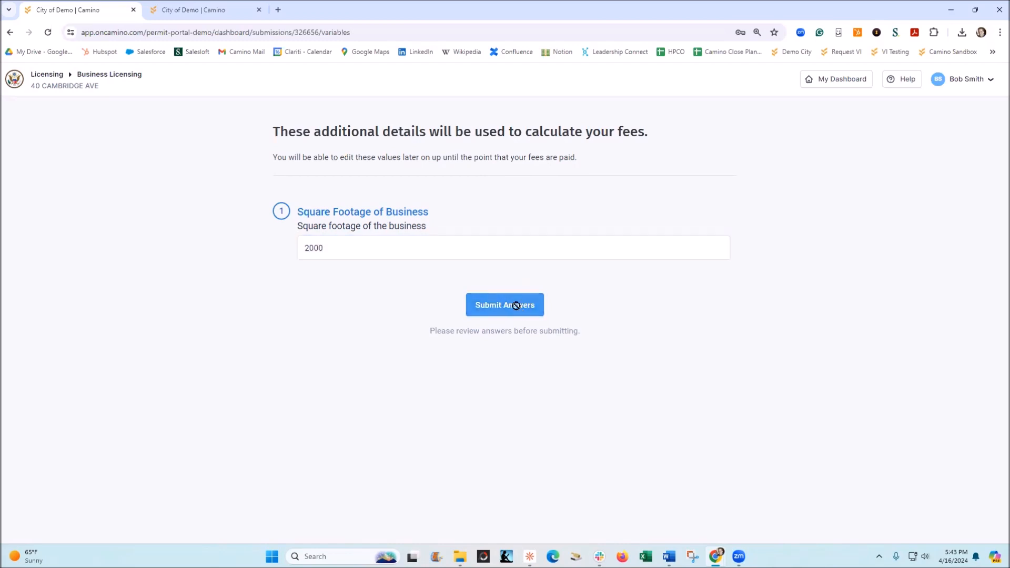
left_click(505, 305)
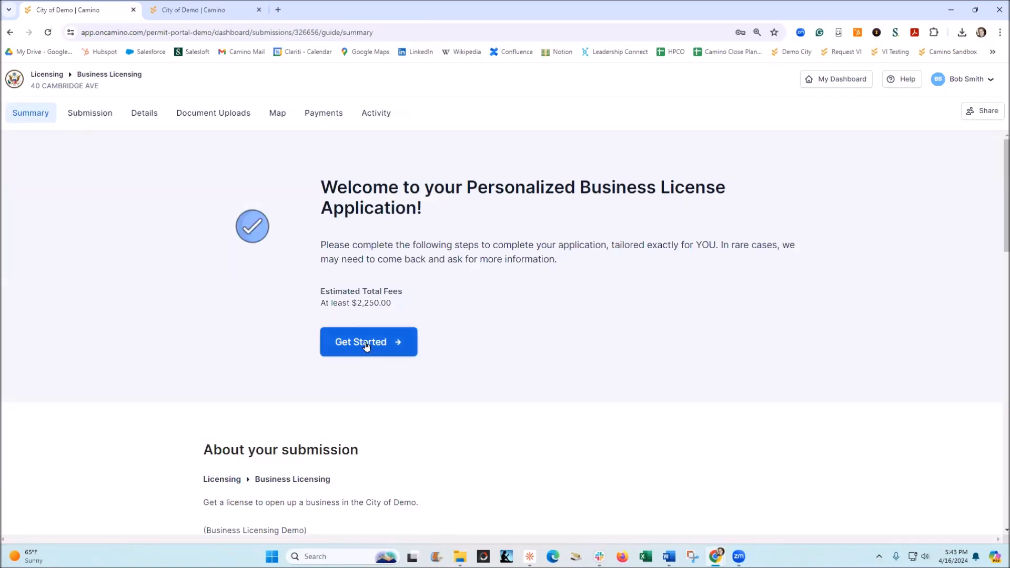
Get started on LIC-2024-13's steps and scroll to the Class i Business License Fee
left_click(369, 343)
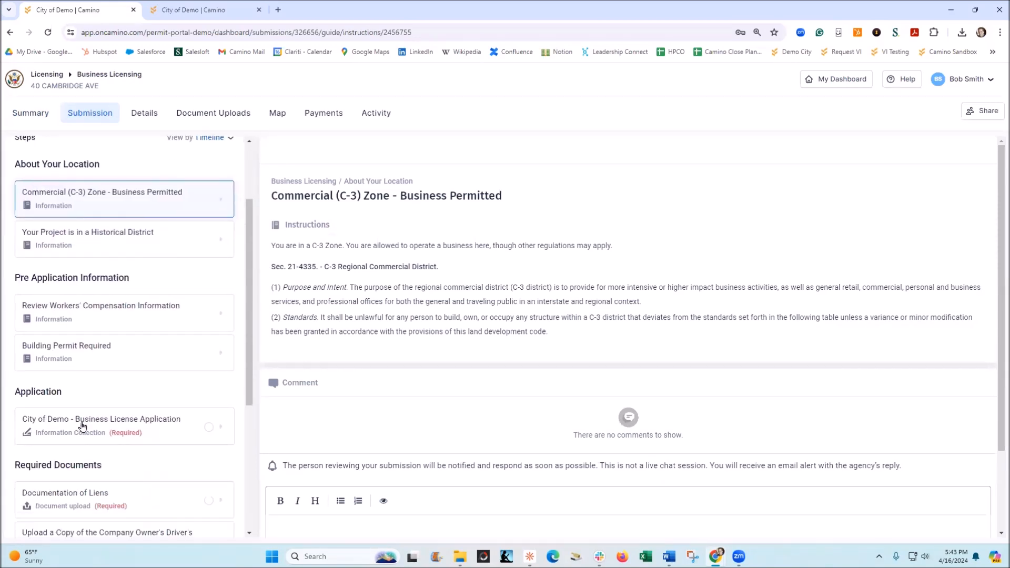
scroll("down", 3)
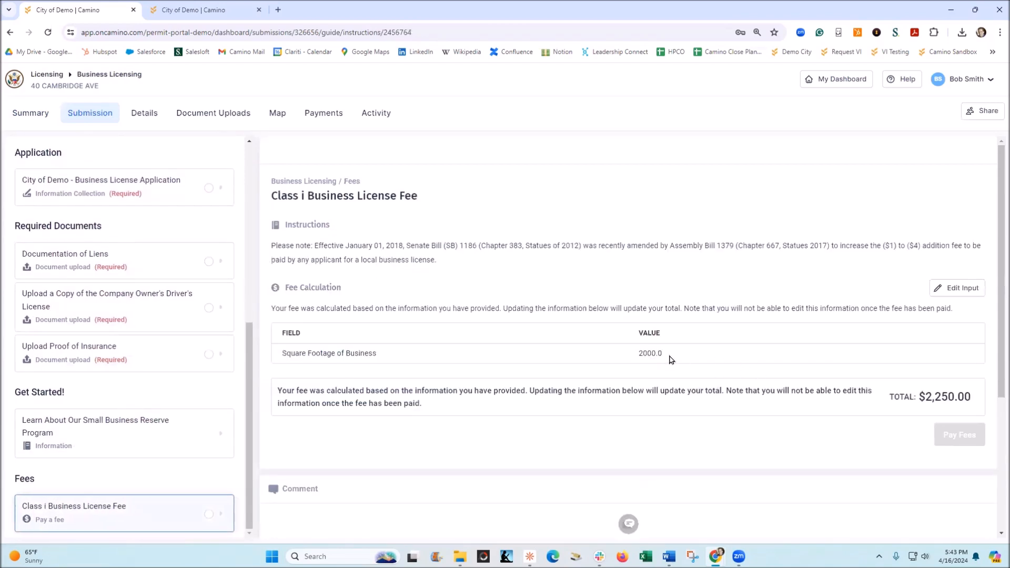
mouse_move(942, 410)
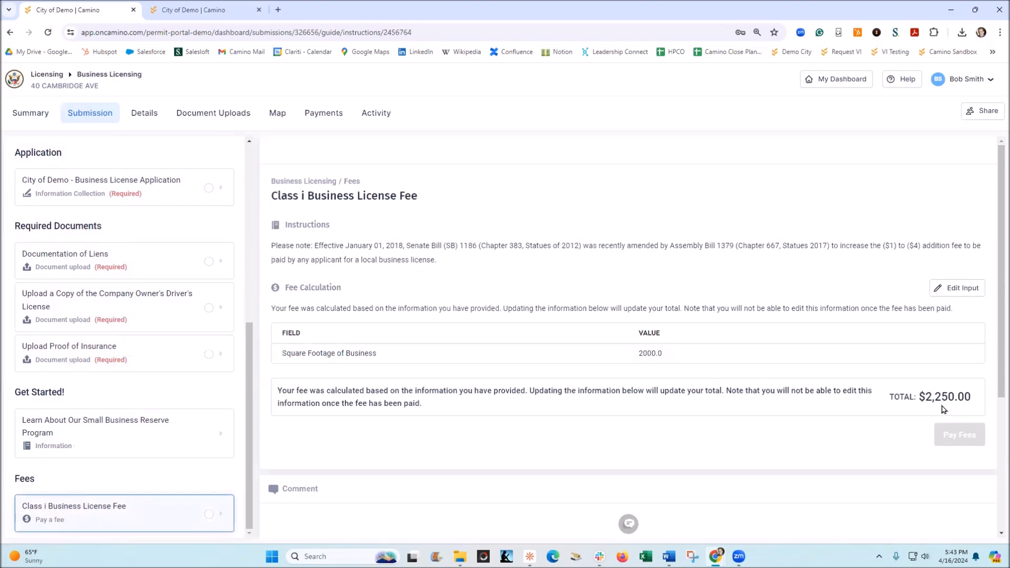
mouse_move(183, 435)
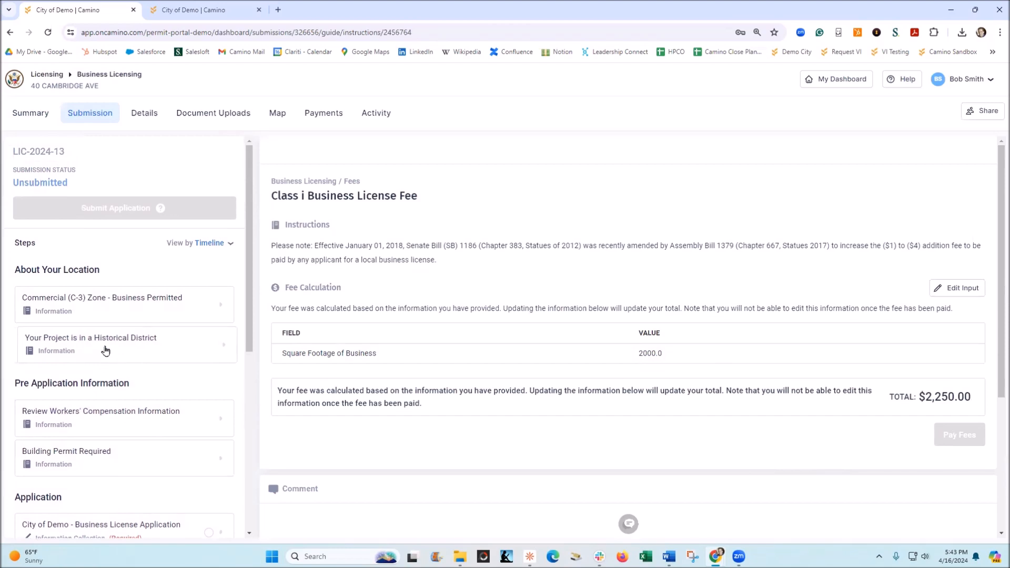
mouse_move(88, 324)
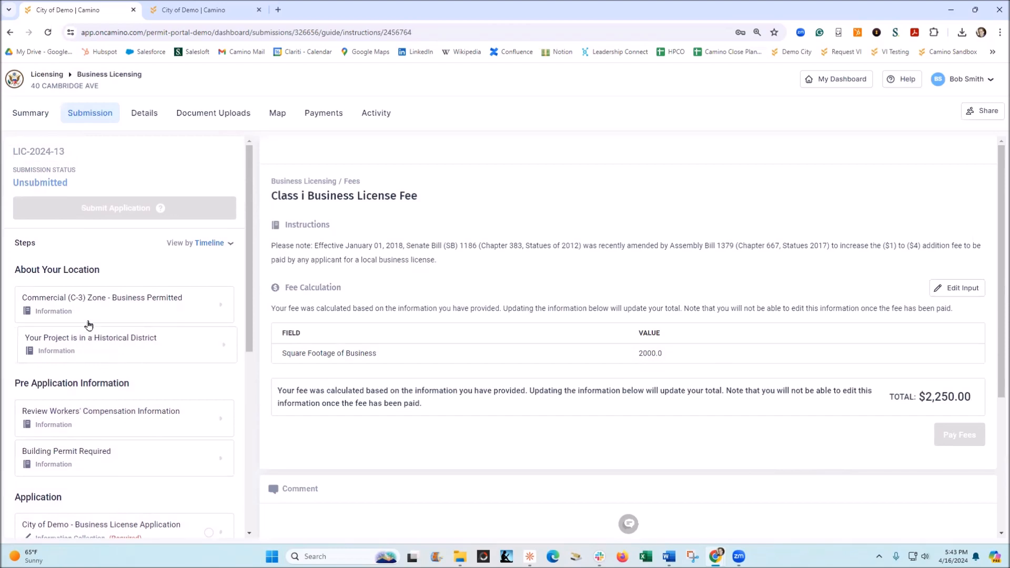
View the Historical District design guidelines image full-size in a new tab and return
left_click(103, 303)
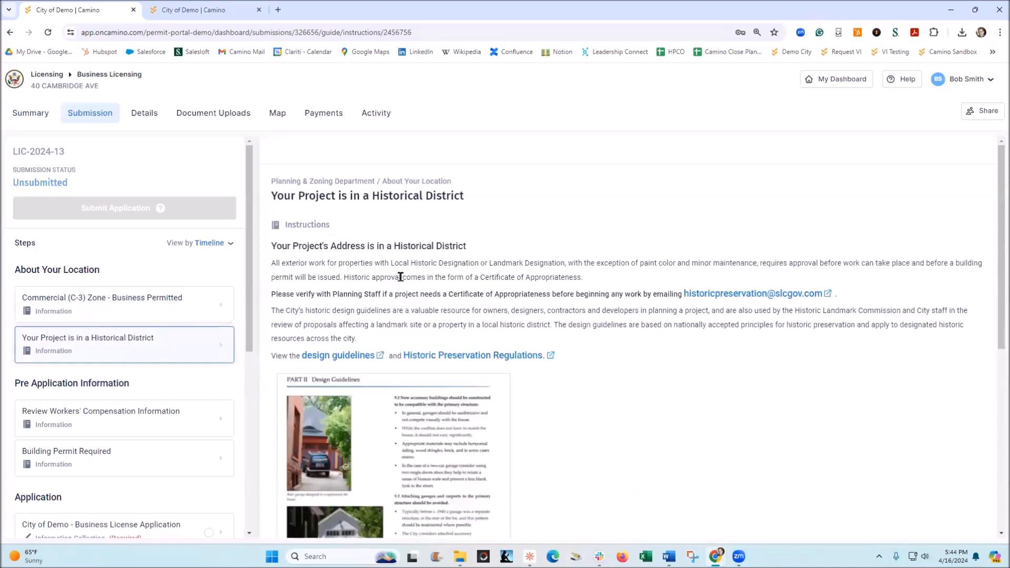
scroll("down", 3)
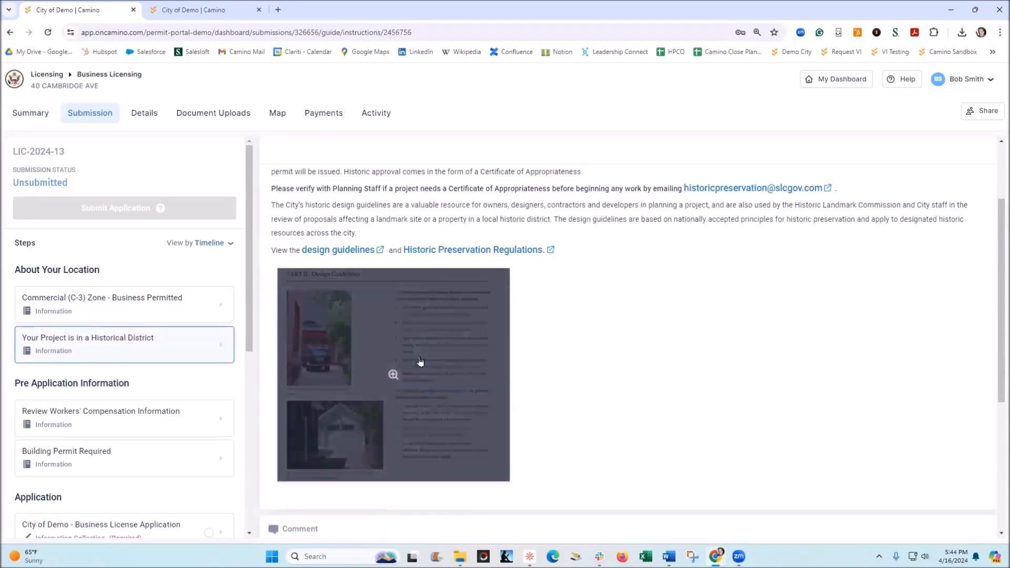
left_click(393, 374)
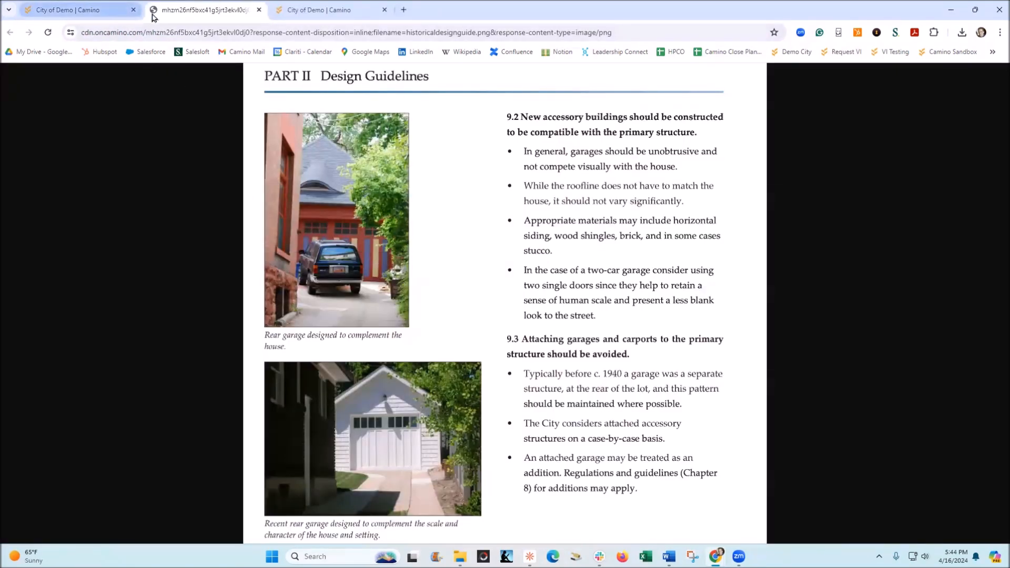
left_click(77, 9)
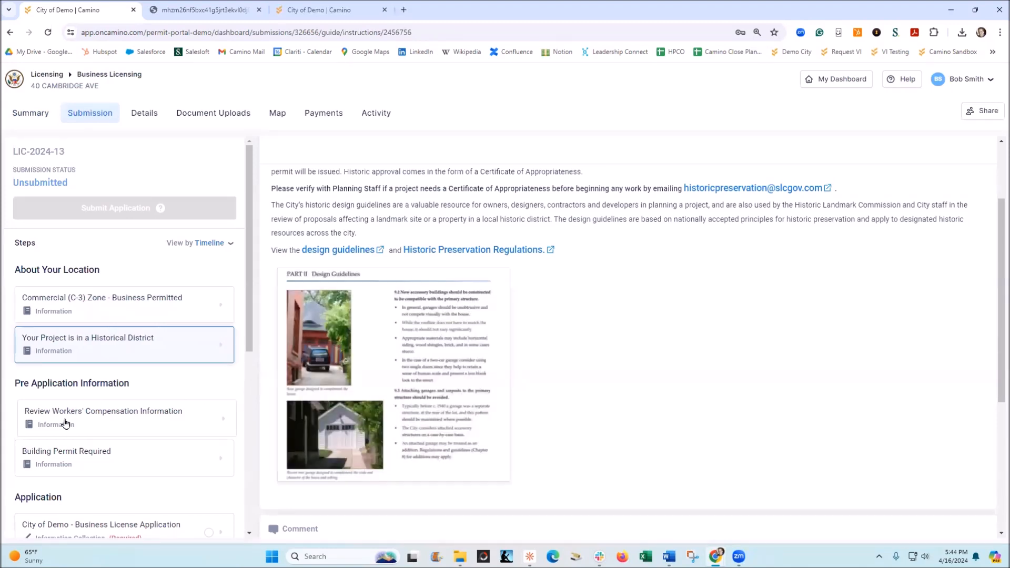
left_click(103, 418)
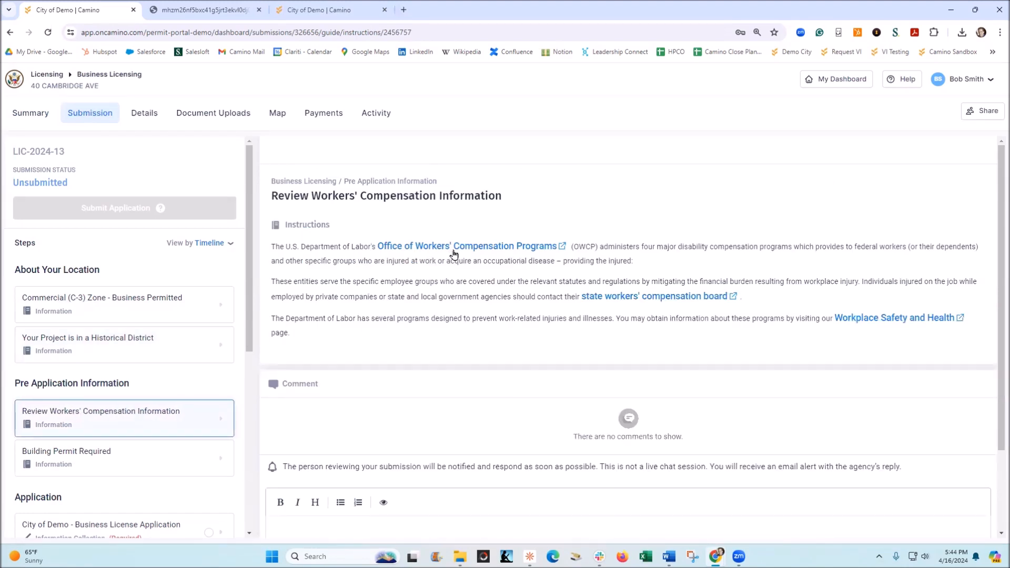
mouse_move(452, 264)
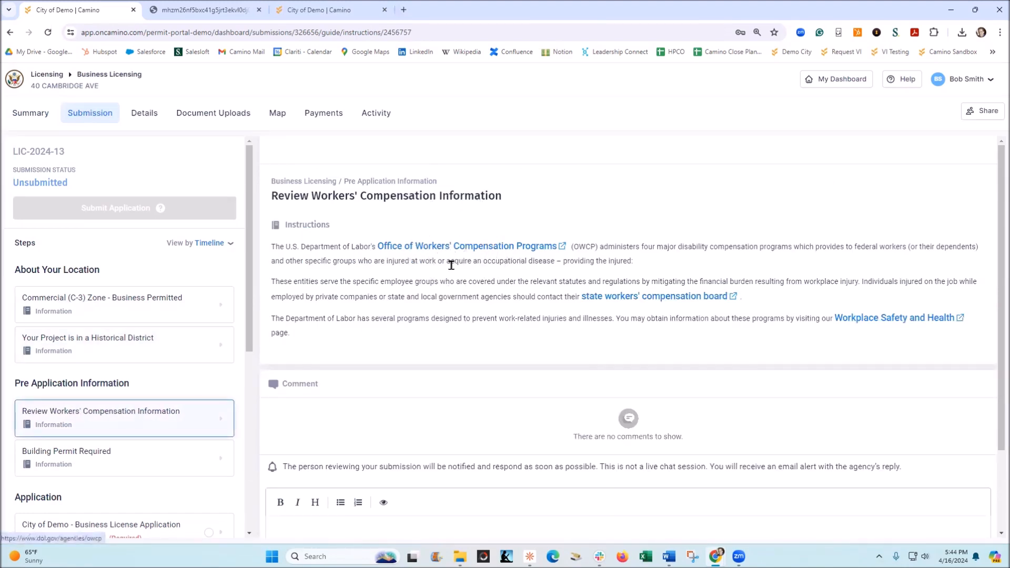
left_click(66, 458)
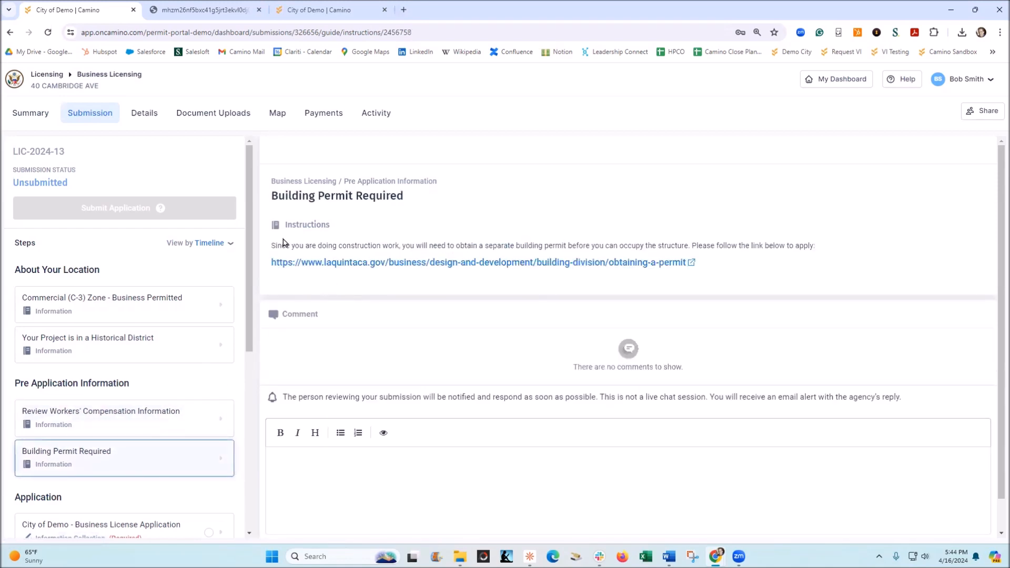
mouse_move(437, 269)
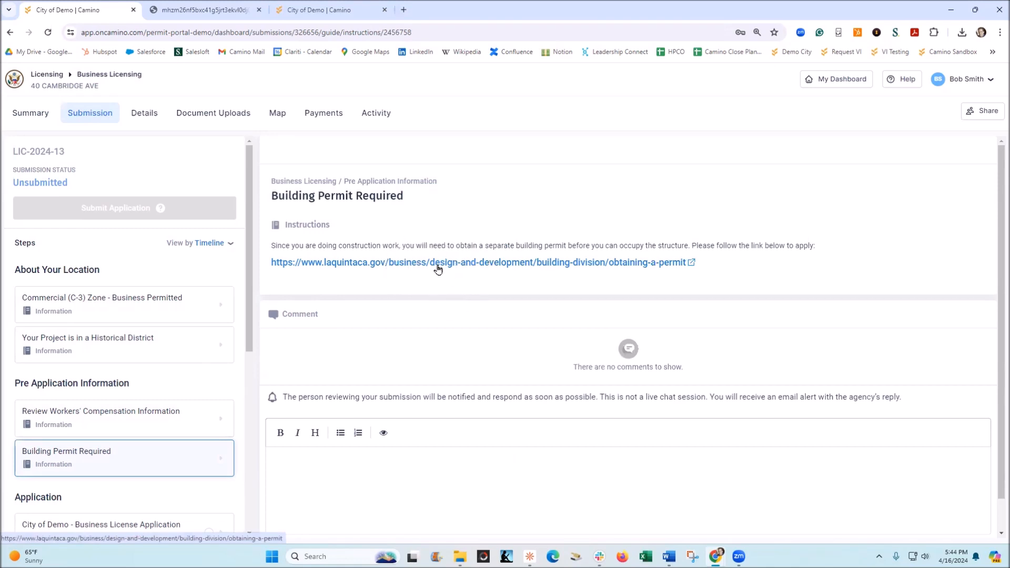
mouse_move(434, 264)
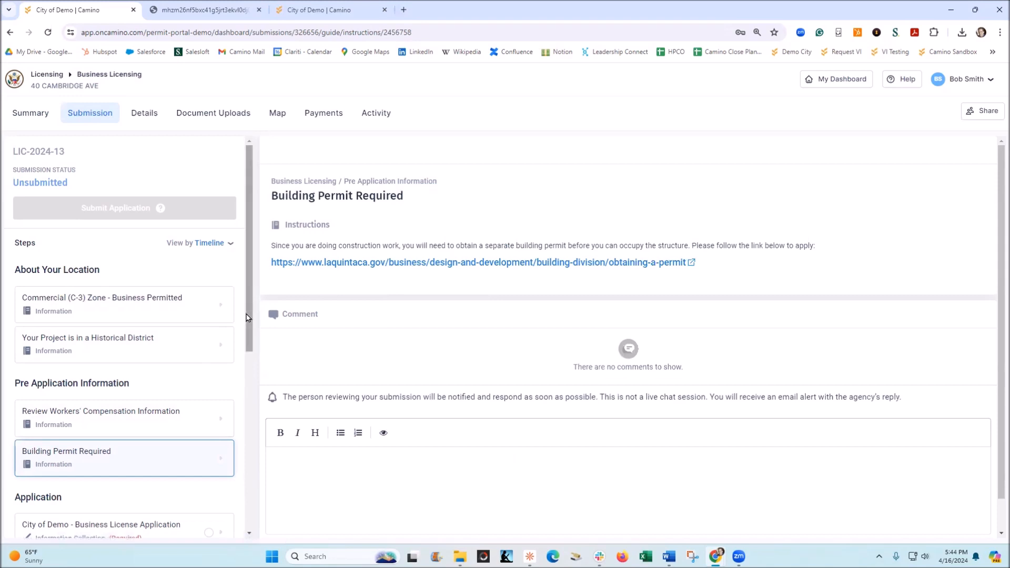
scroll("down", 3)
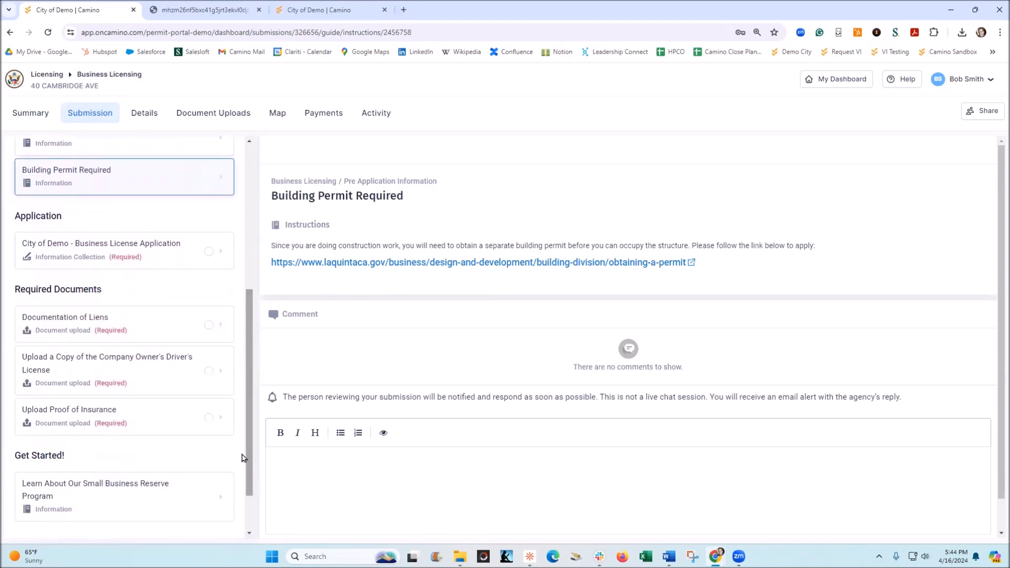
Fill owner David M, address 123 Main and business name Dave's Consignment in the license application
left_click(101, 251)
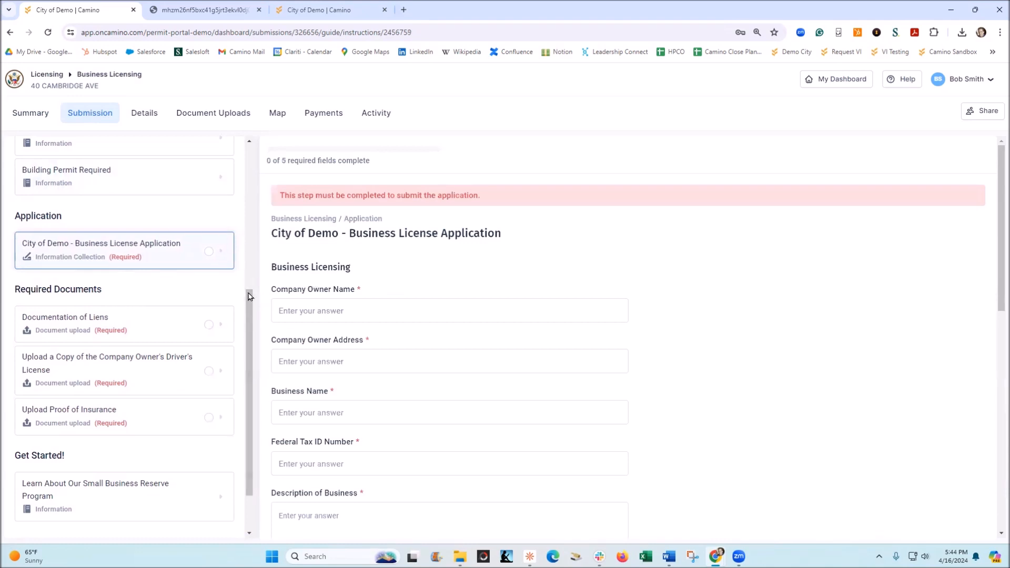
left_click(449, 311)
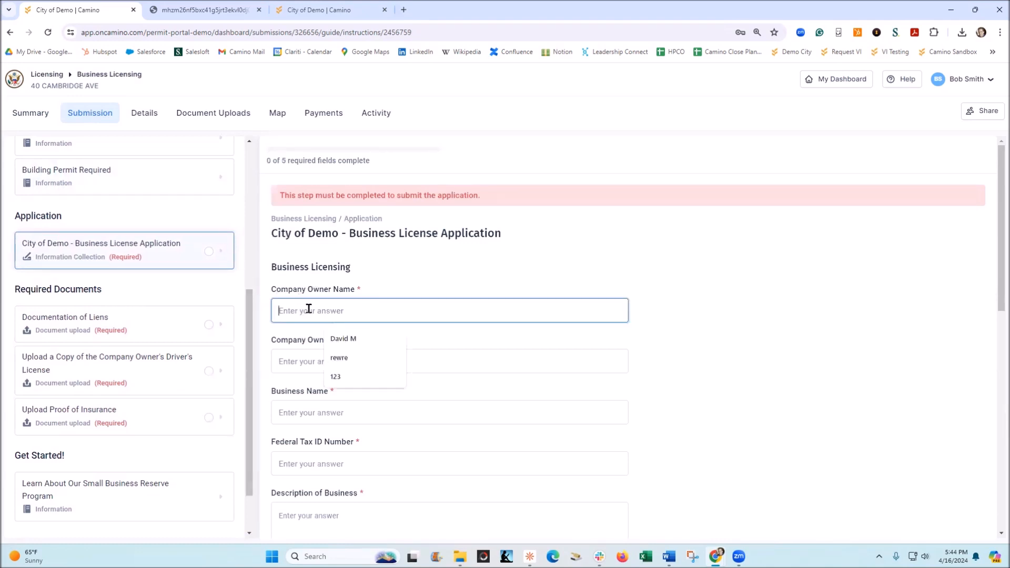
left_click(344, 338)
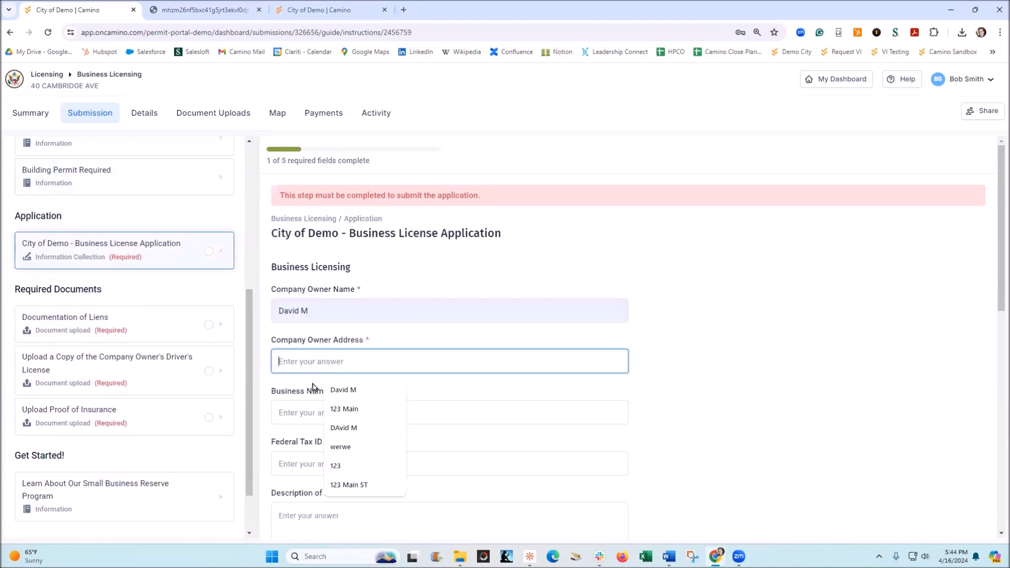
type("123 Main")
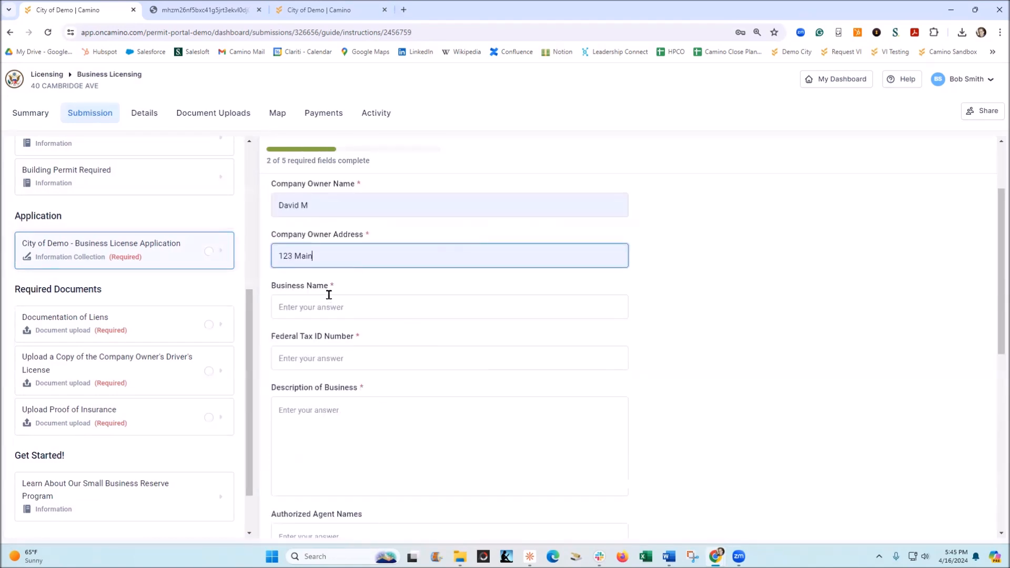
left_click(449, 306)
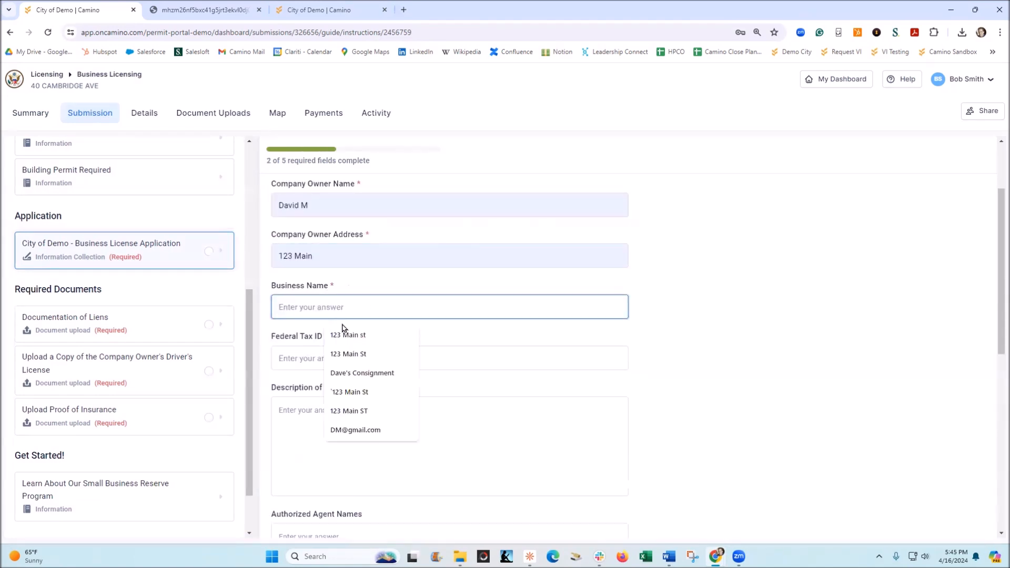
left_click(362, 373)
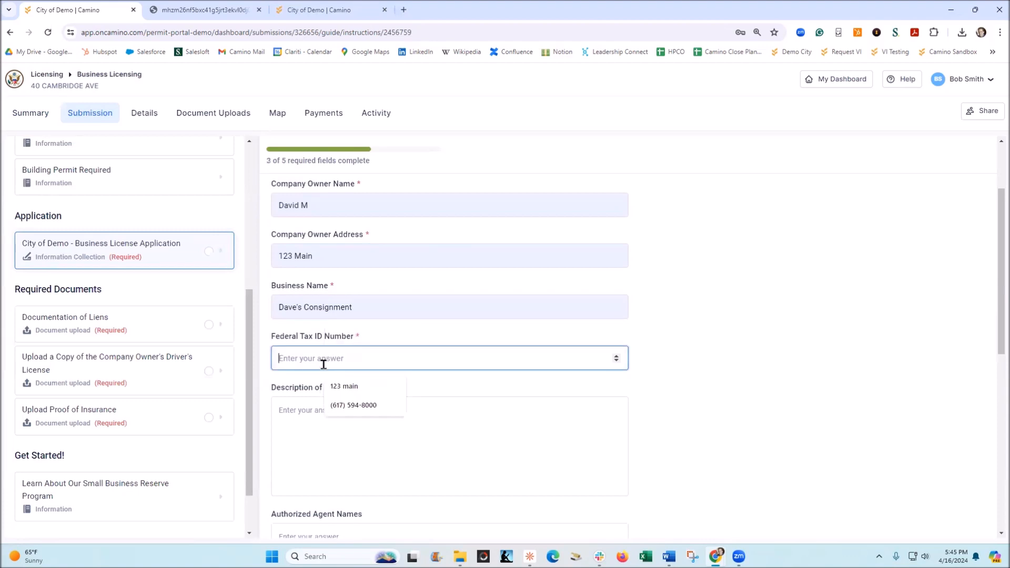
Add the federal tax ID 959 and a consignment description, then save the answers
type("959559555")
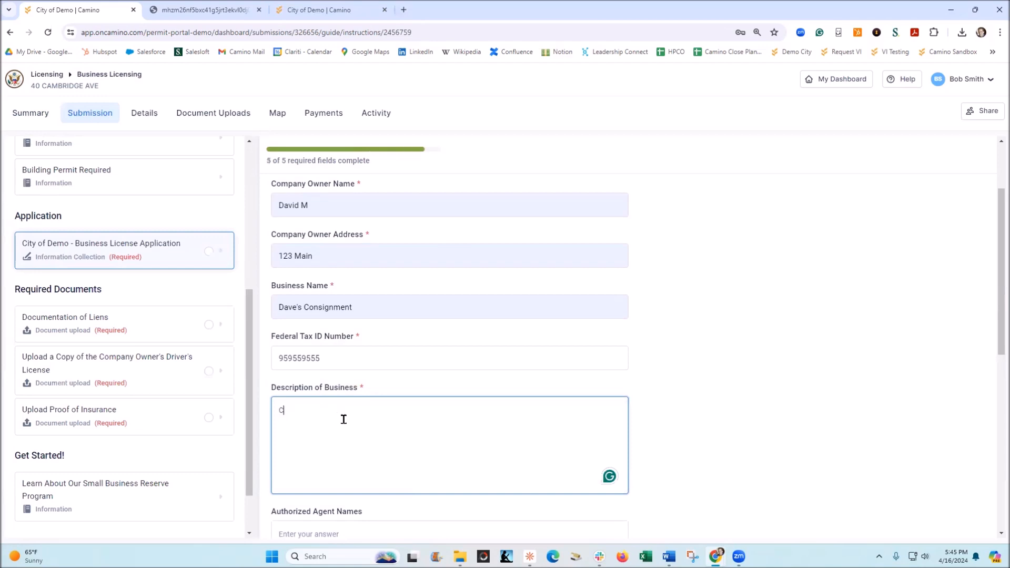
type("Consignment store")
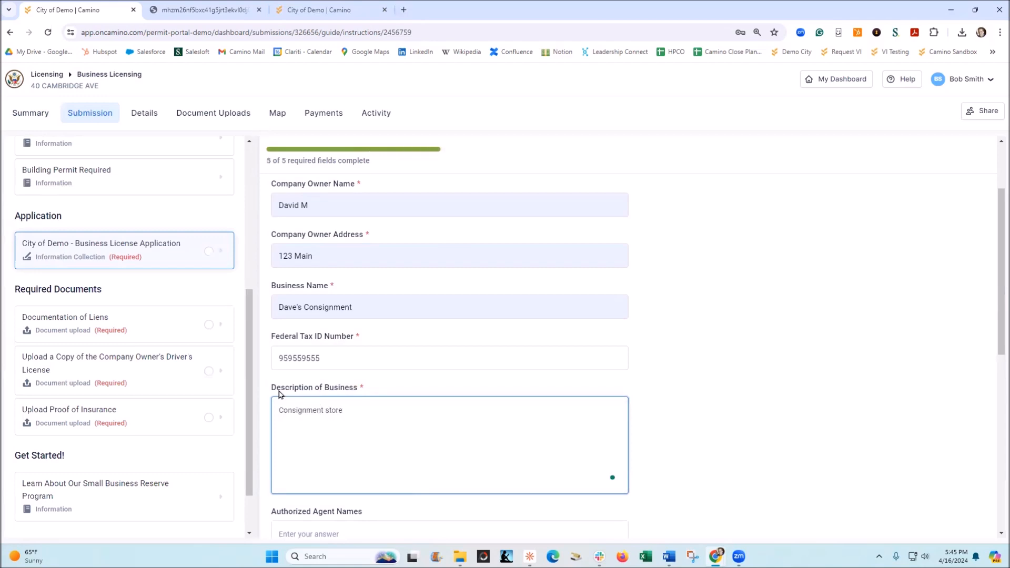
scroll("down", 3)
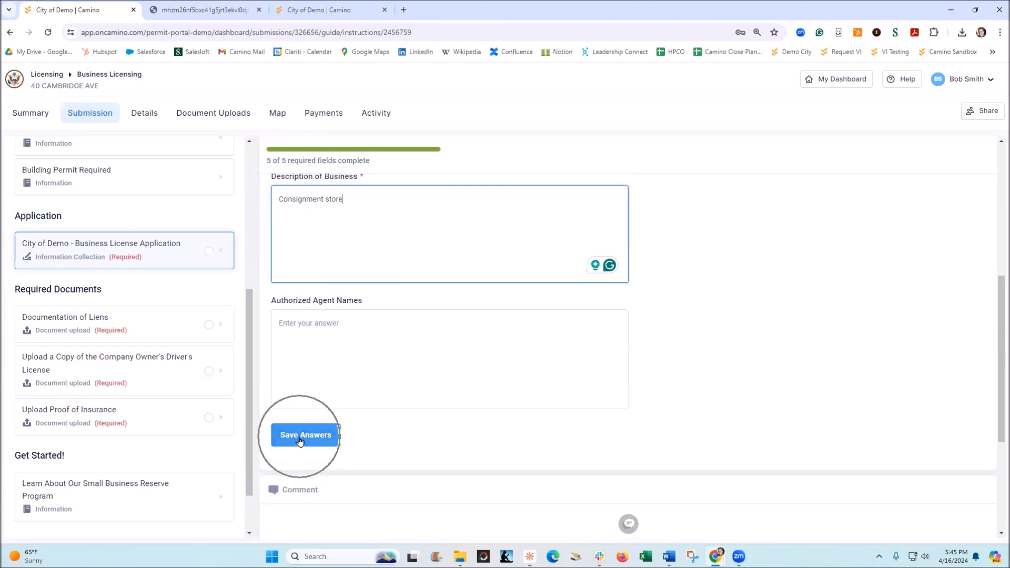
left_click(305, 434)
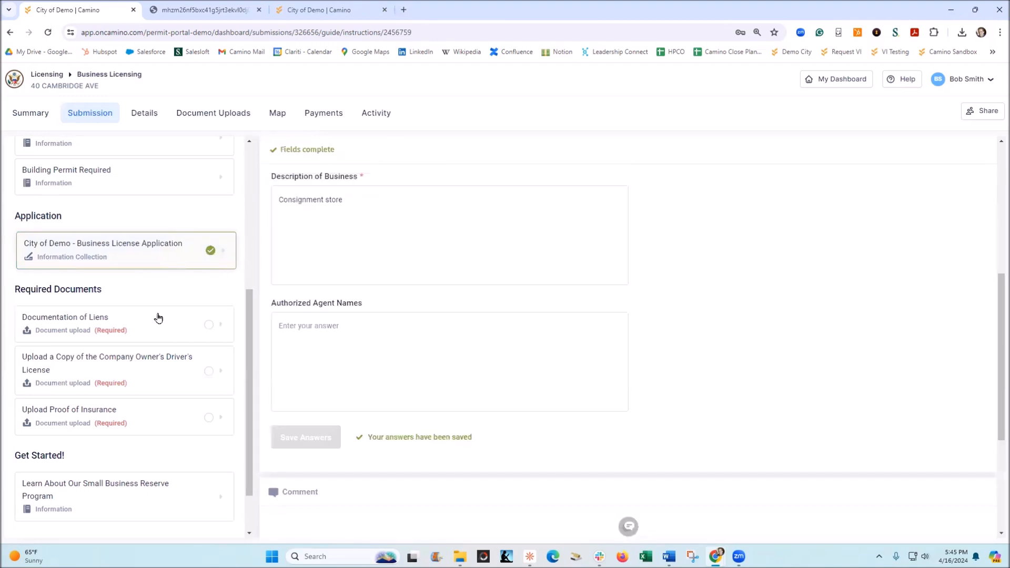
Upload the liens documentation, owner's driver's license and proof of insurance files
left_click(67, 317)
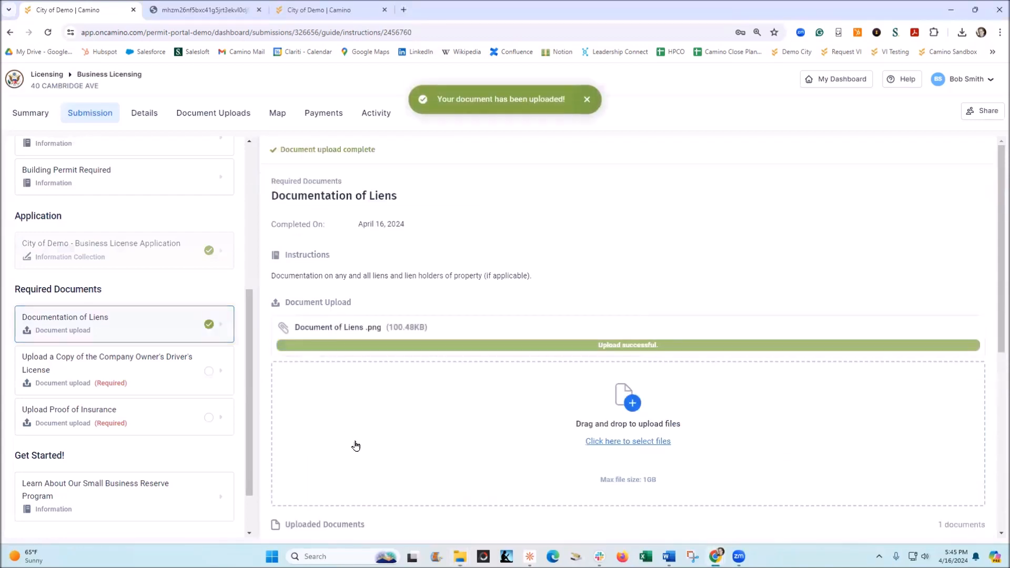
scroll("down", 3)
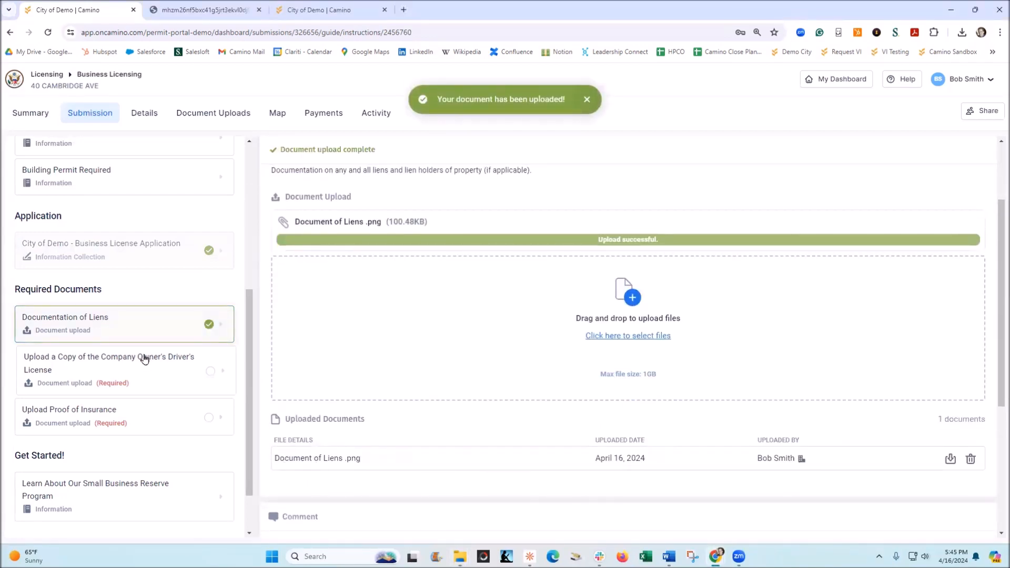
left_click(108, 369)
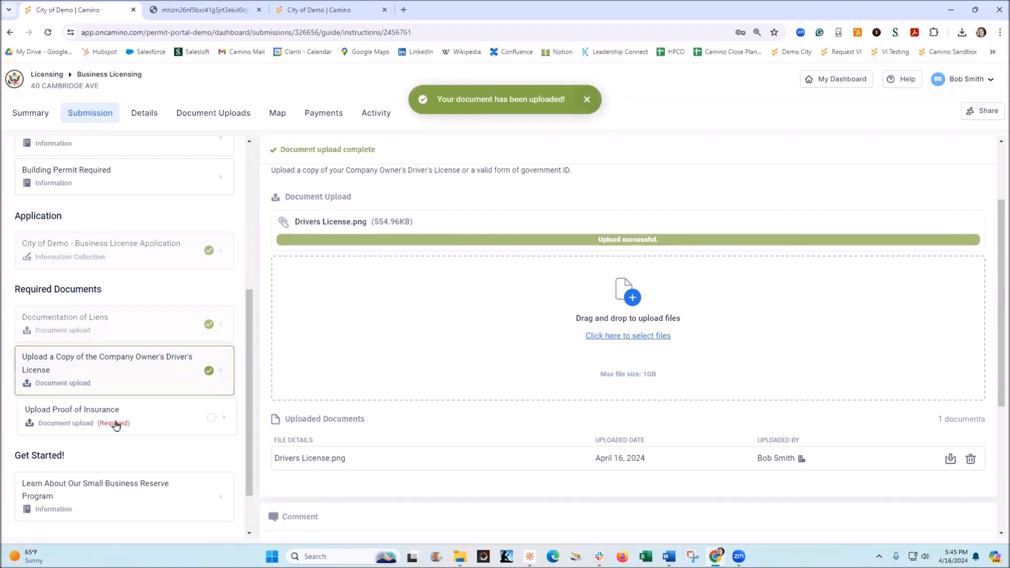
left_click(73, 410)
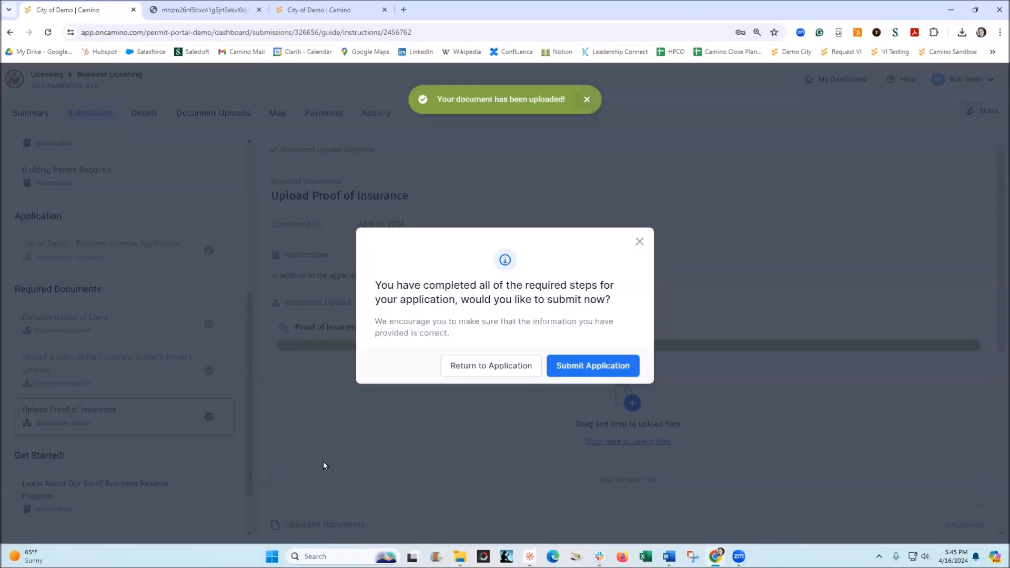
mouse_move(403, 441)
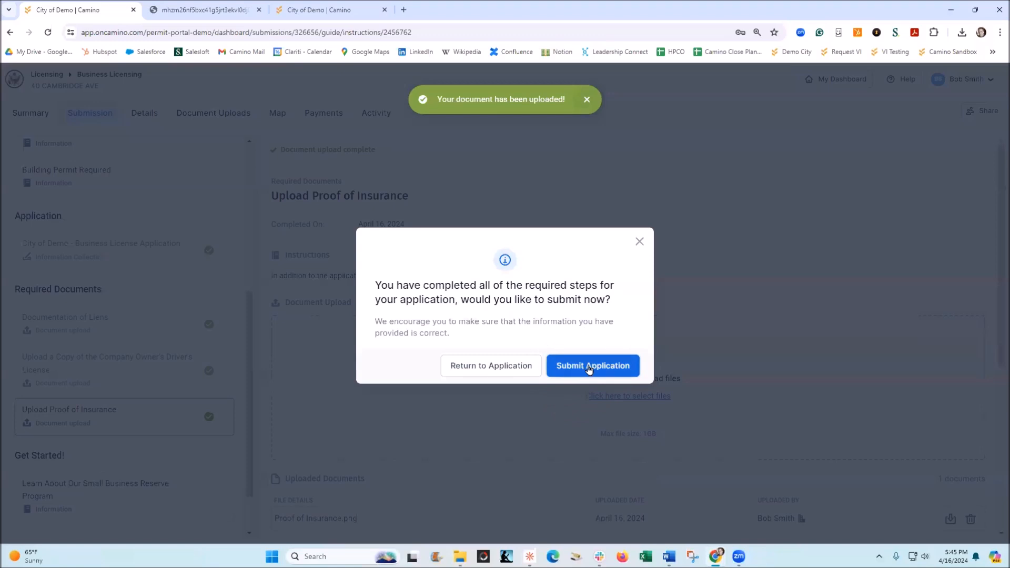
Submit application LIC-2024-13 into Initial Review and switch to the staff submissions list
left_click(591, 365)
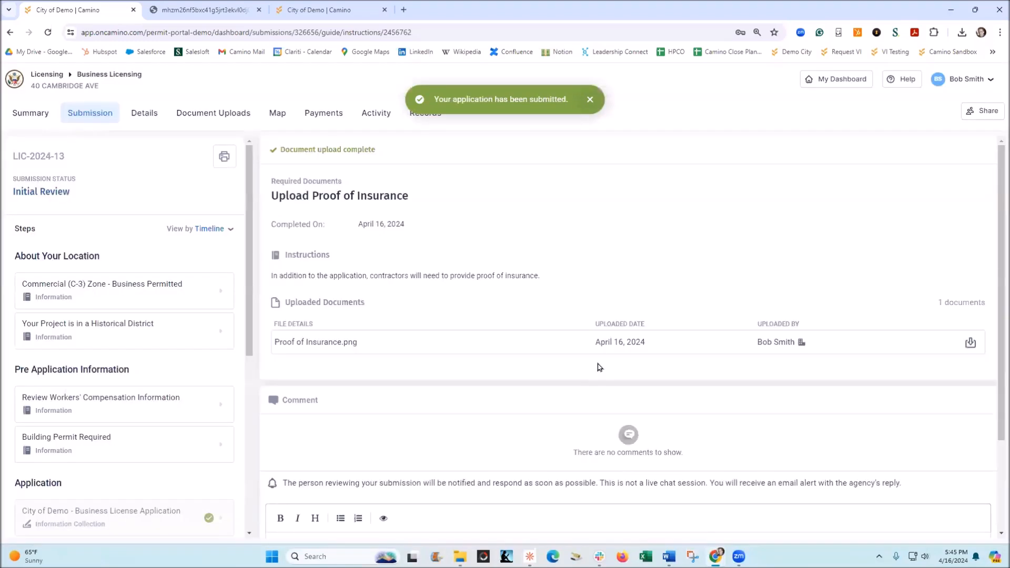
mouse_move(374, 237)
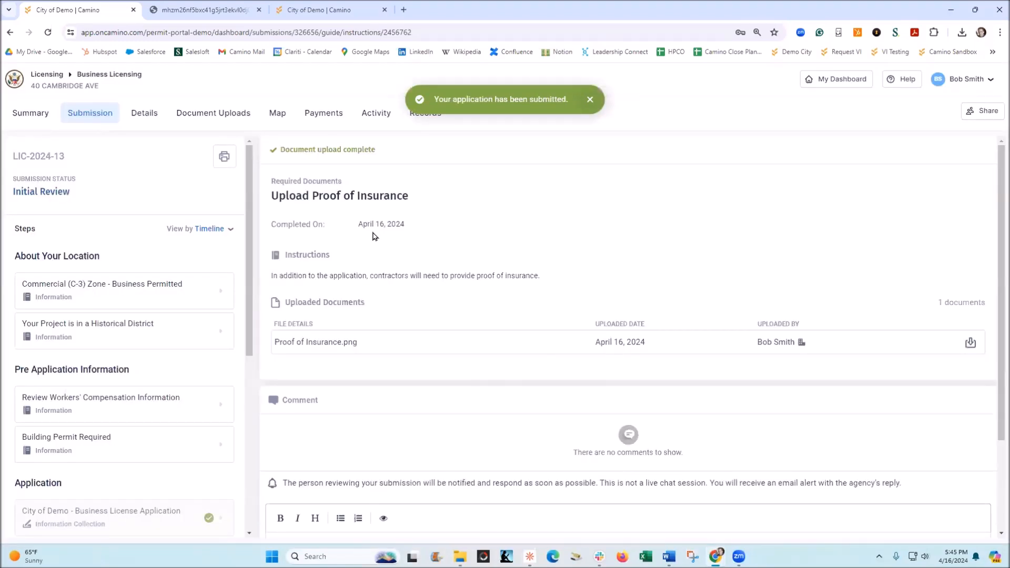
left_click(329, 10)
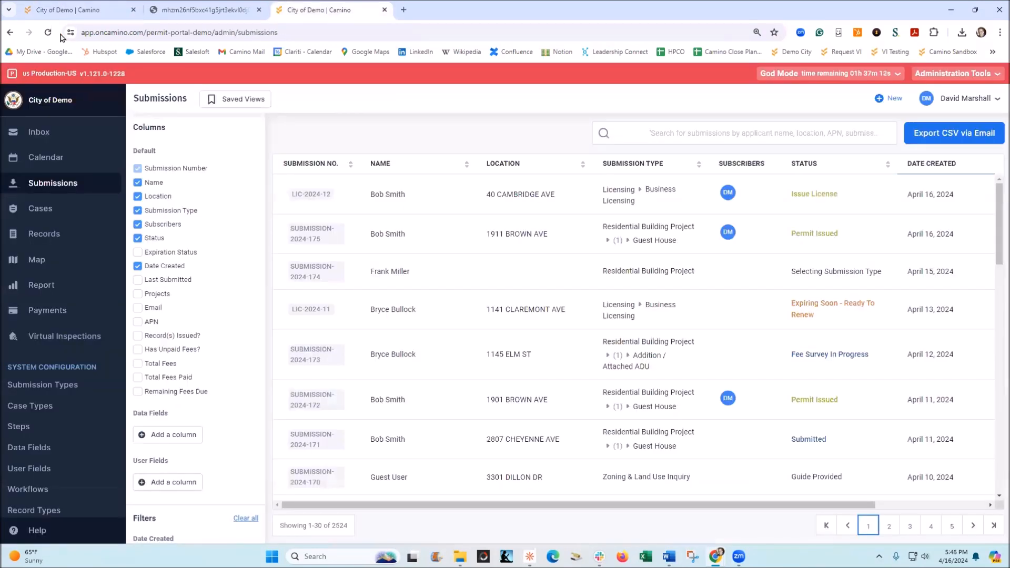
Refresh the submissions list, open LIC-2024-13 and close its step guidance document
left_click(48, 32)
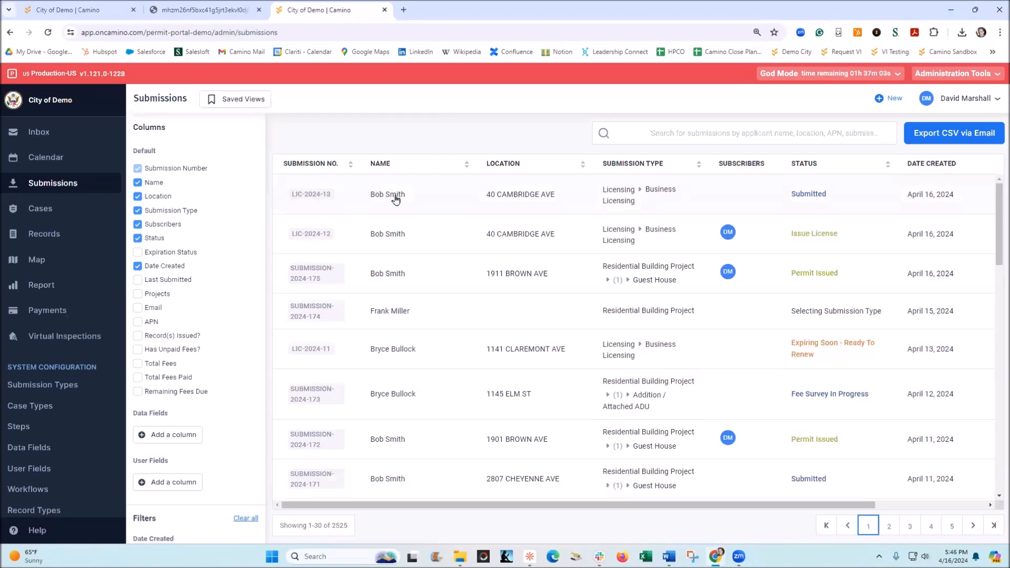
left_click(387, 194)
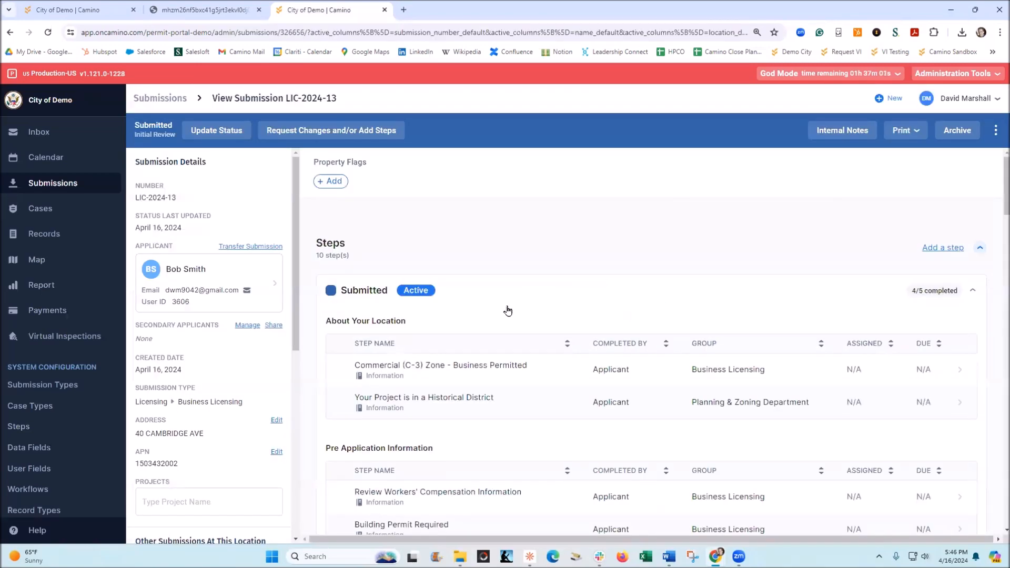
scroll("down", 3)
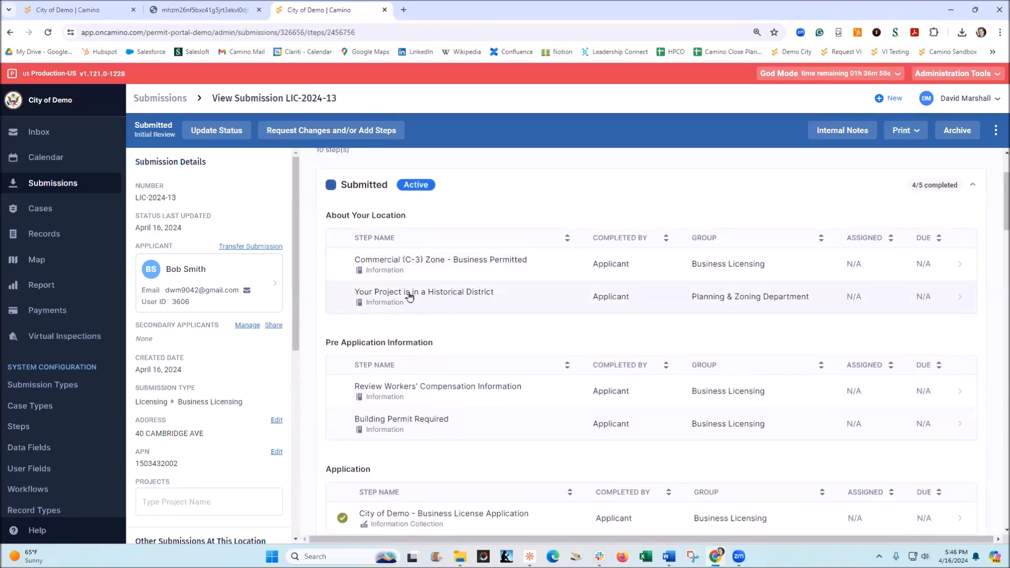
left_click(424, 292)
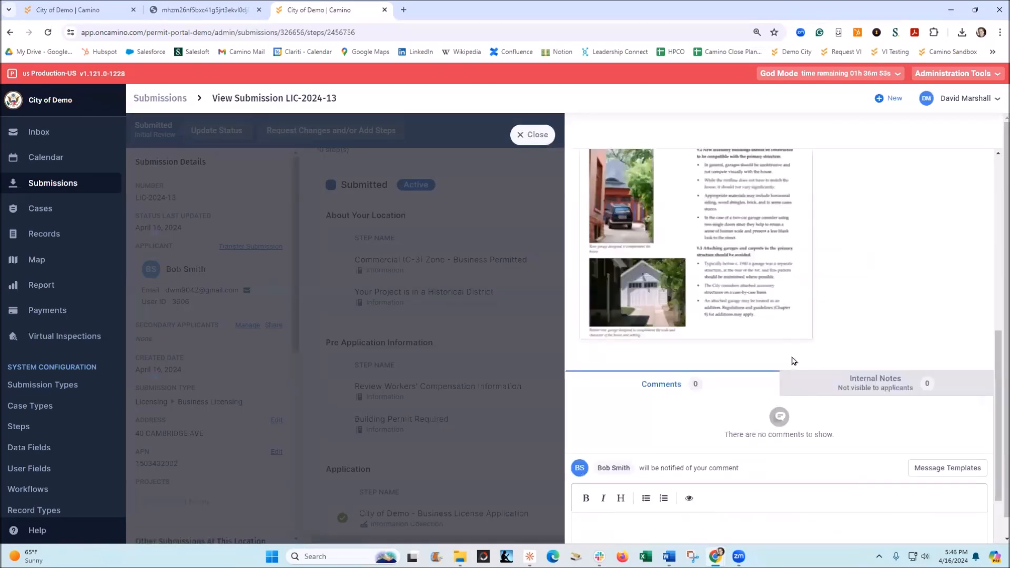
left_click(533, 135)
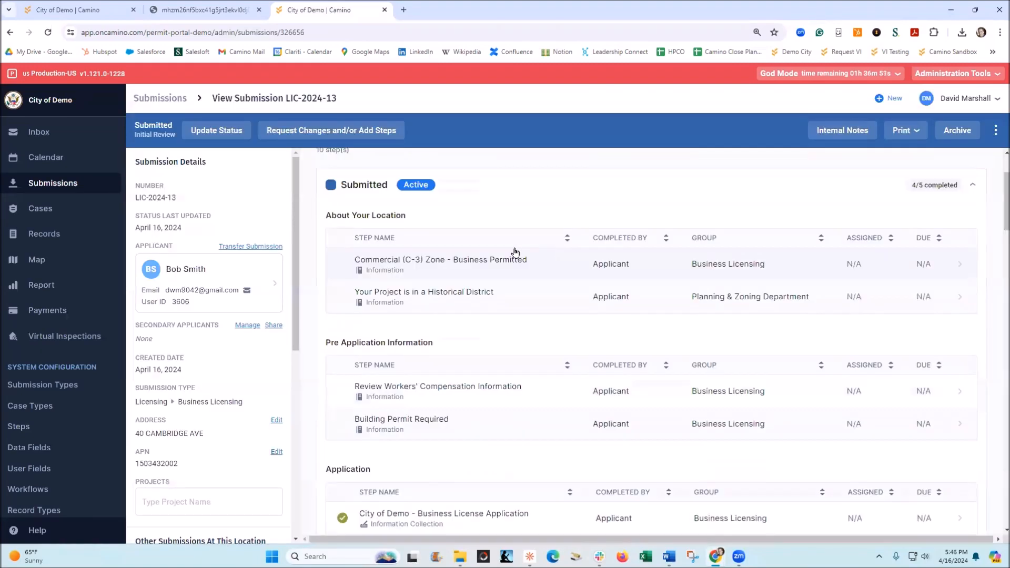
Scroll through steps, data fields and uploads down to the unpaid $2,250.00 payment
scroll("down", 3)
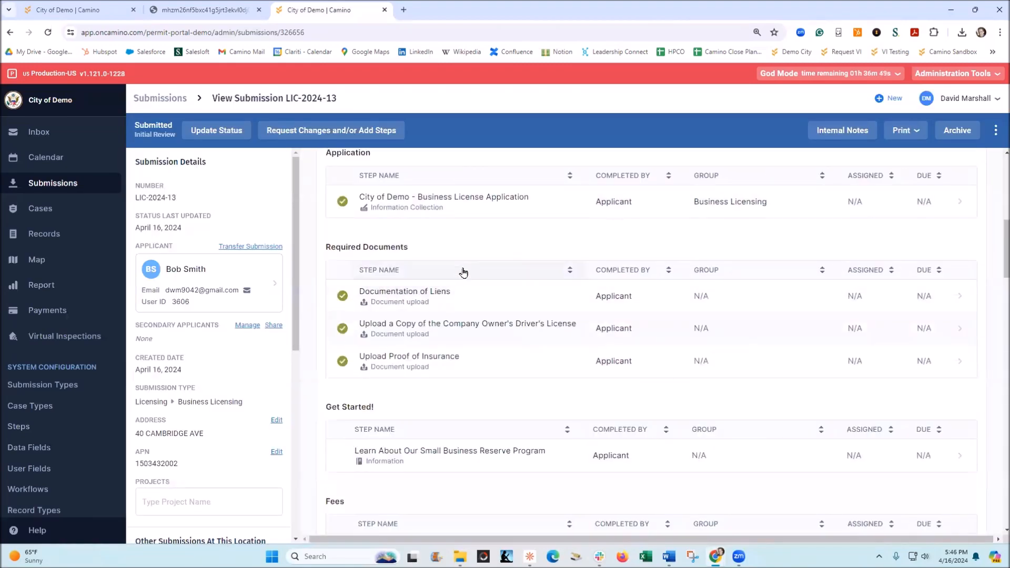
scroll("down", 3)
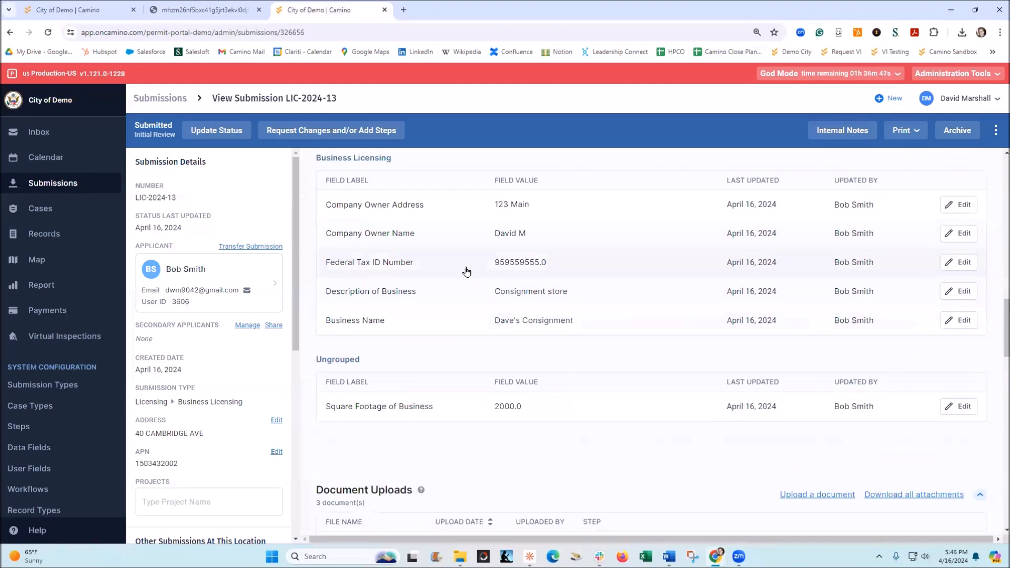
scroll("down", 3)
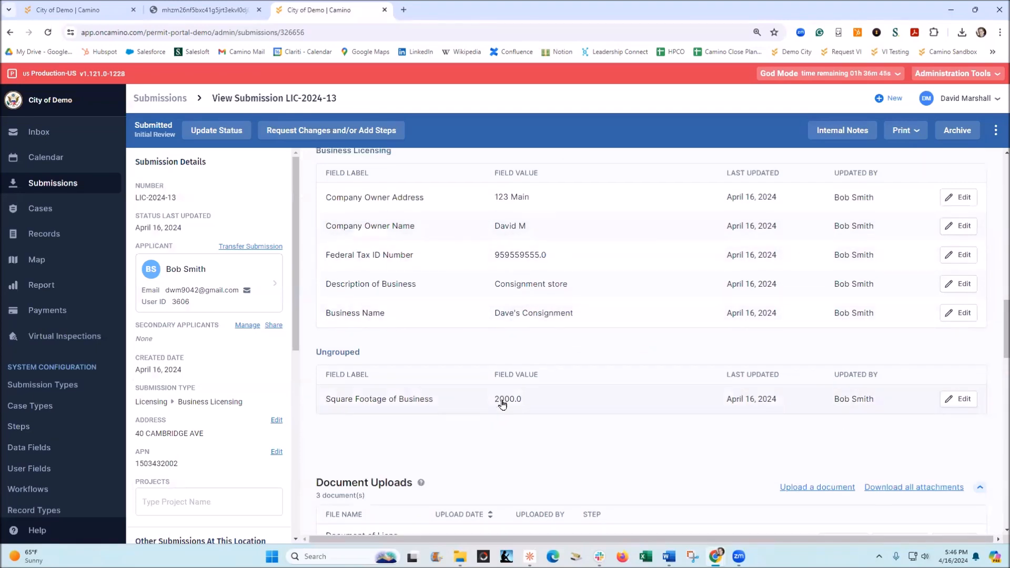
scroll("down", 3)
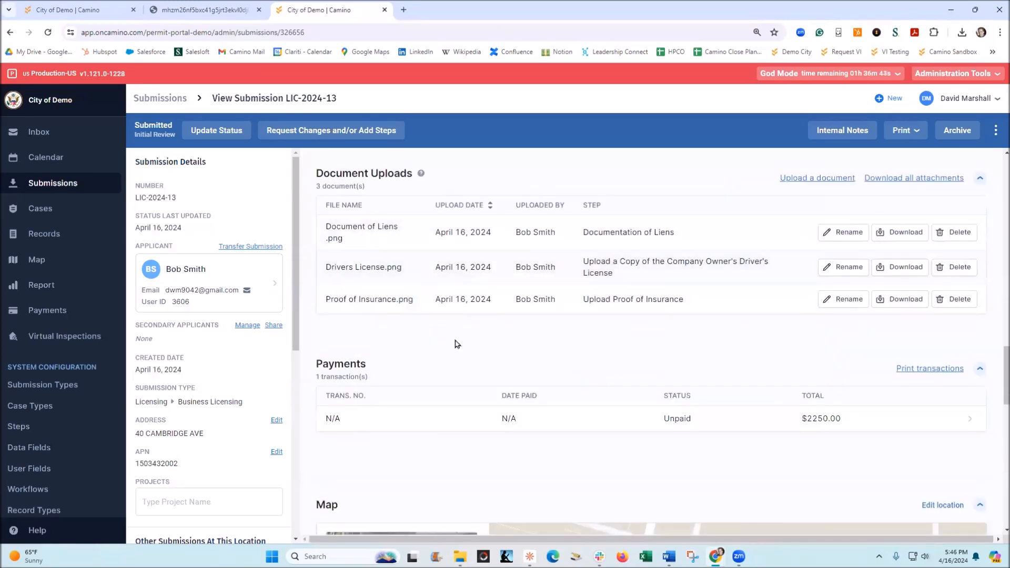
scroll("down", 3)
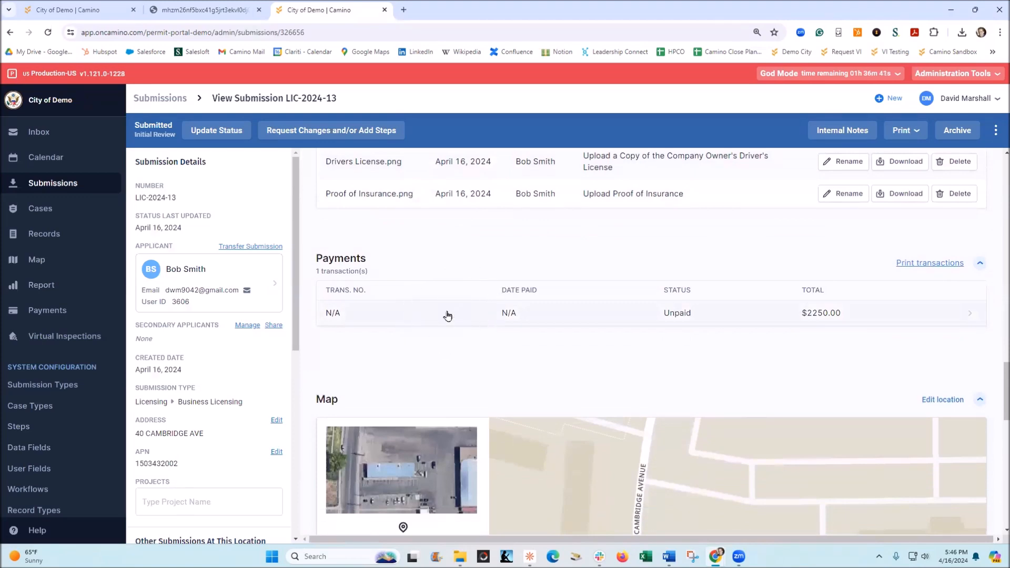
Mark the unpaid $2,250.00 fee transaction as paid with note 'Paid with check 123'
left_click(448, 314)
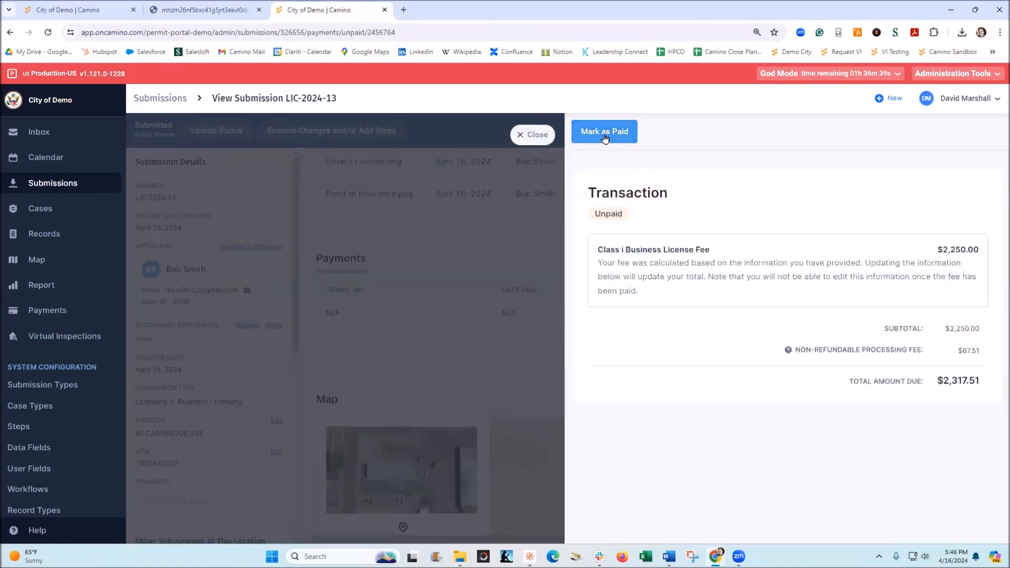
left_click(604, 131)
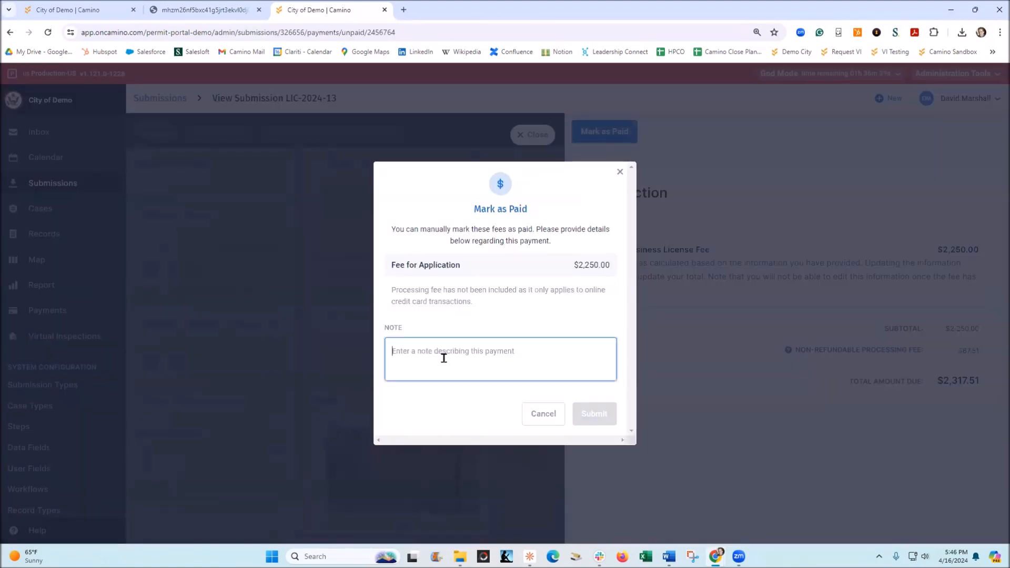
type("Paid")
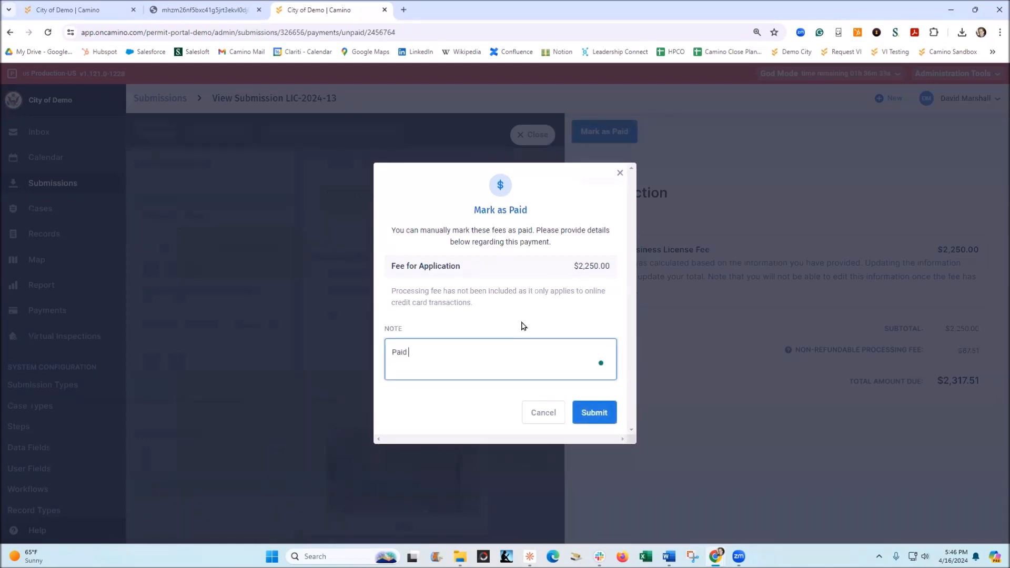
type("with check")
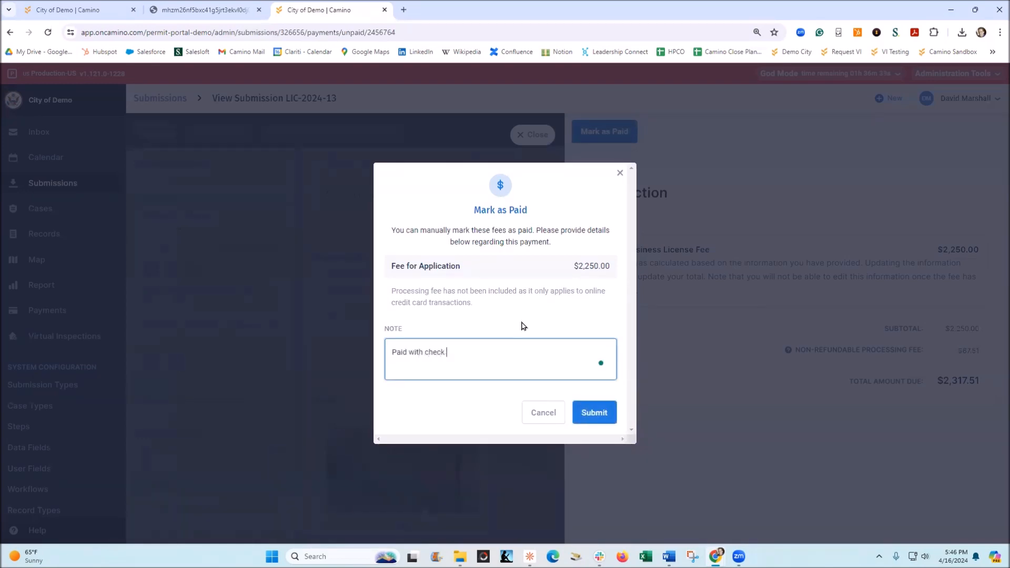
type("123")
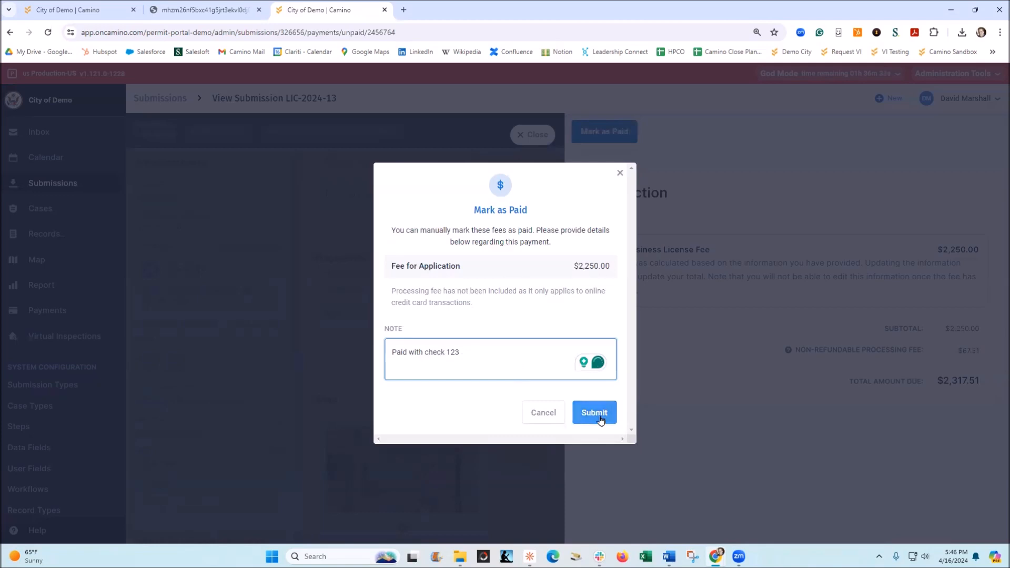
left_click(594, 413)
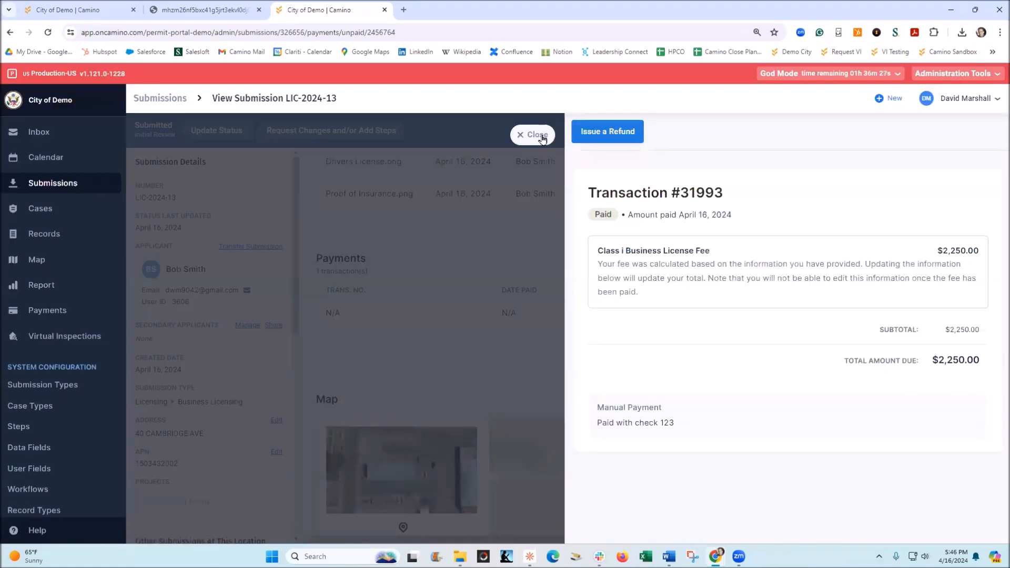
left_click(533, 135)
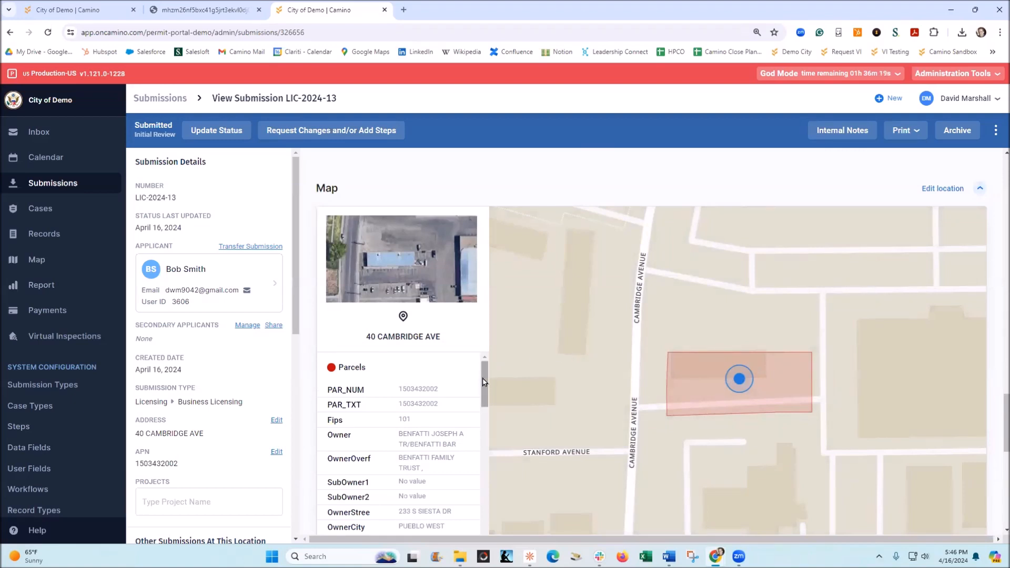
scroll("down", 3)
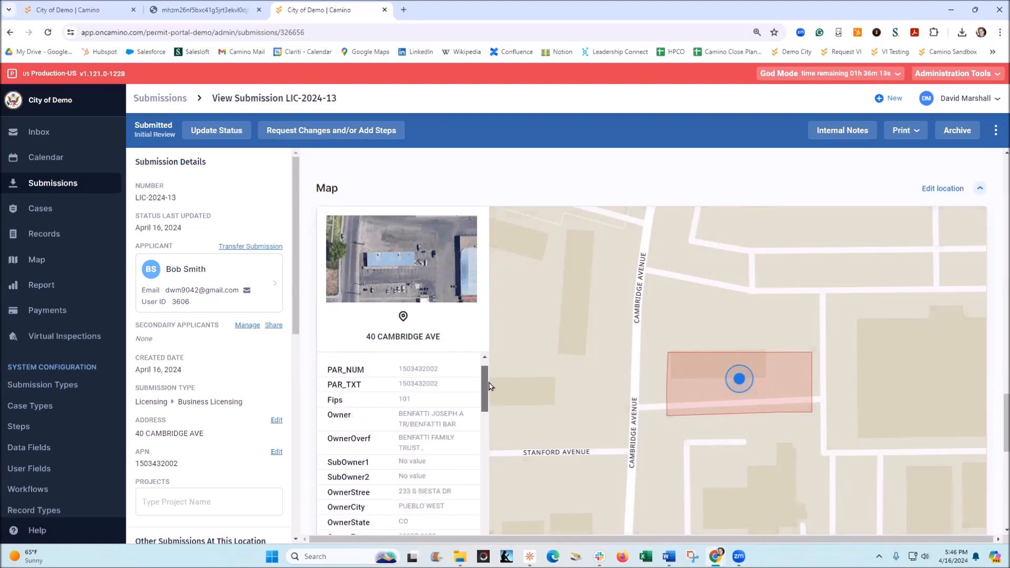
scroll("down", 3)
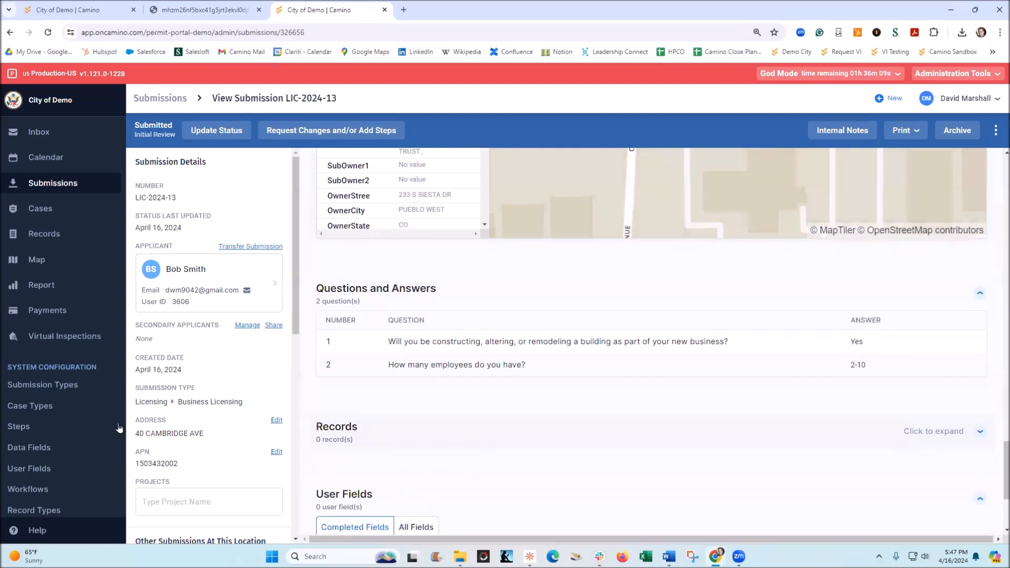
mouse_move(237, 358)
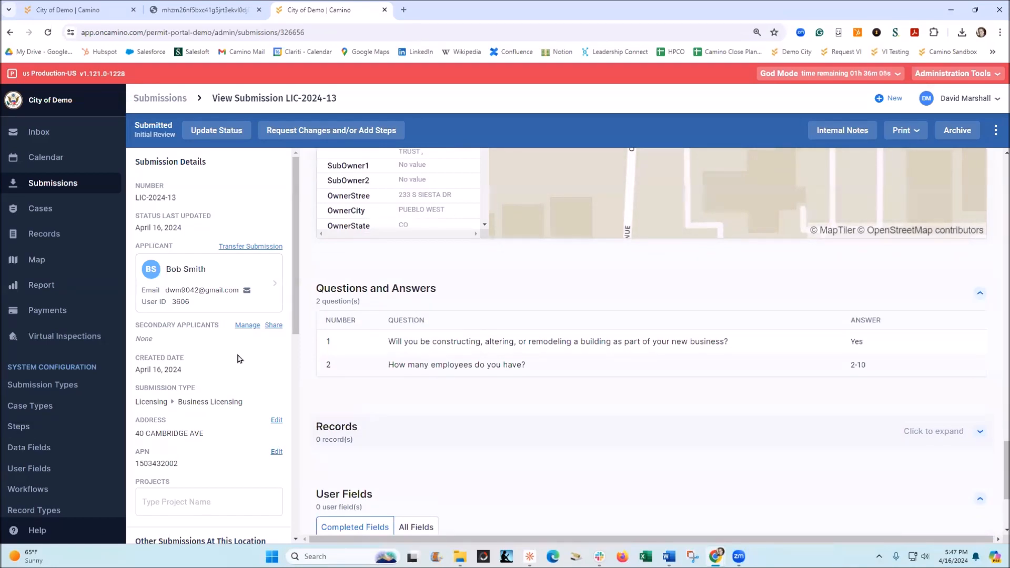
Change the submission status from Submitted to Zoning Review via Update Status
left_click(215, 130)
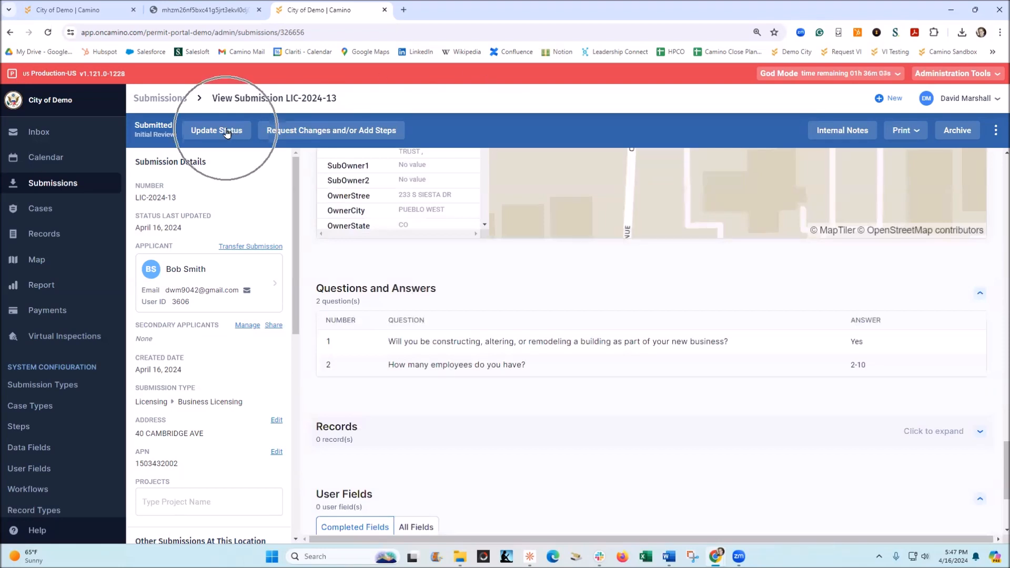
left_click(215, 131)
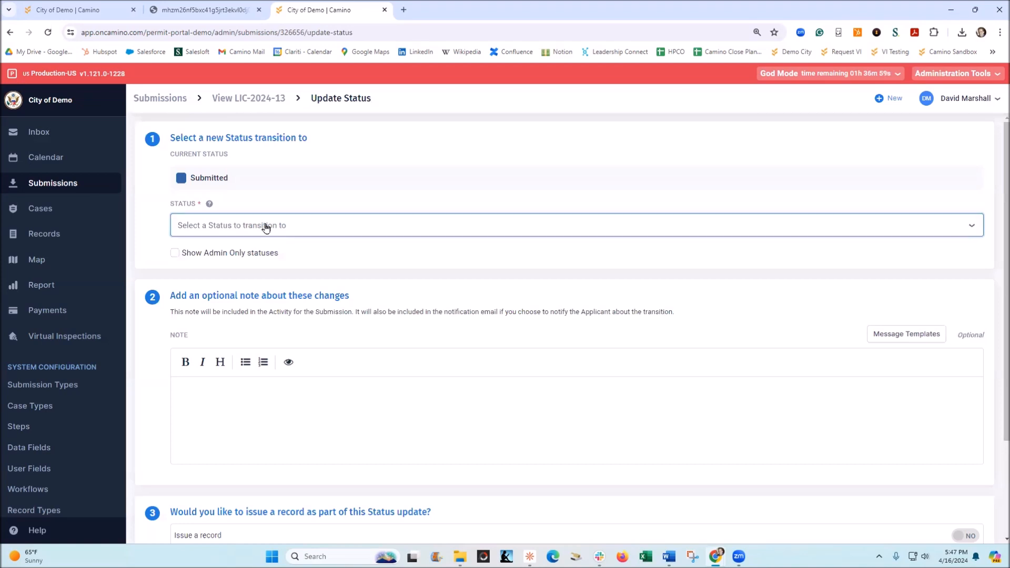
left_click(575, 225)
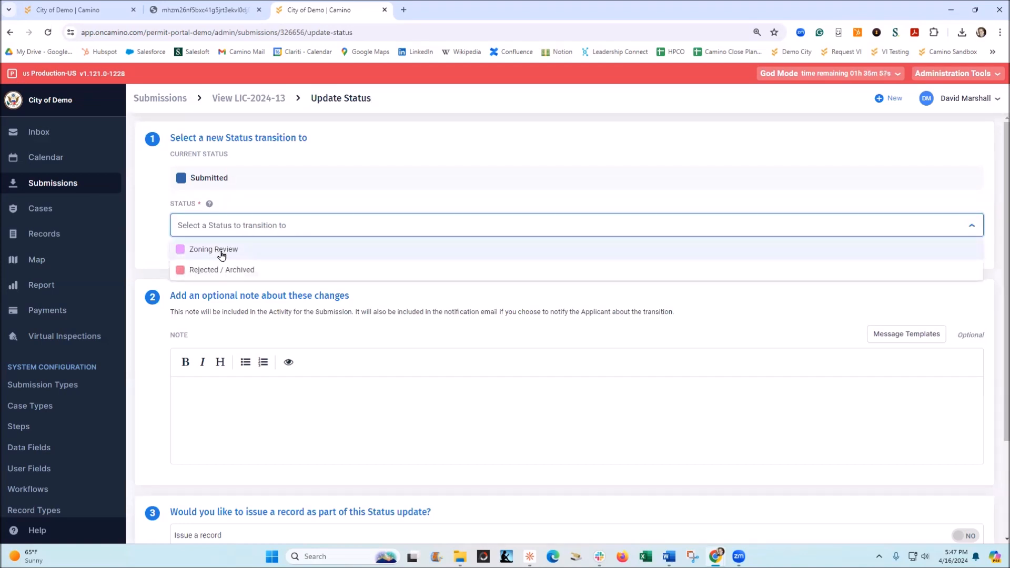
left_click(214, 249)
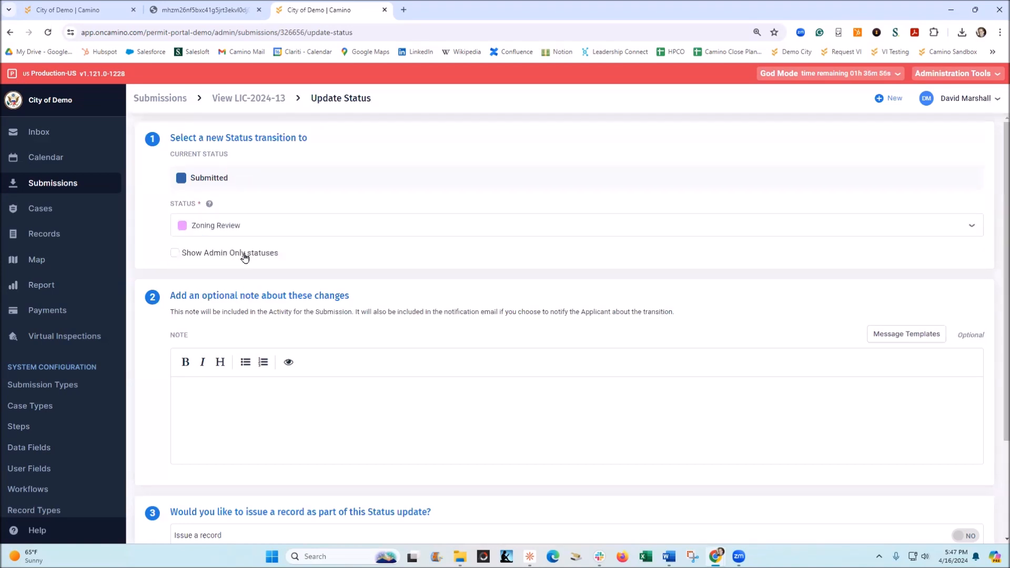
scroll("down", 3)
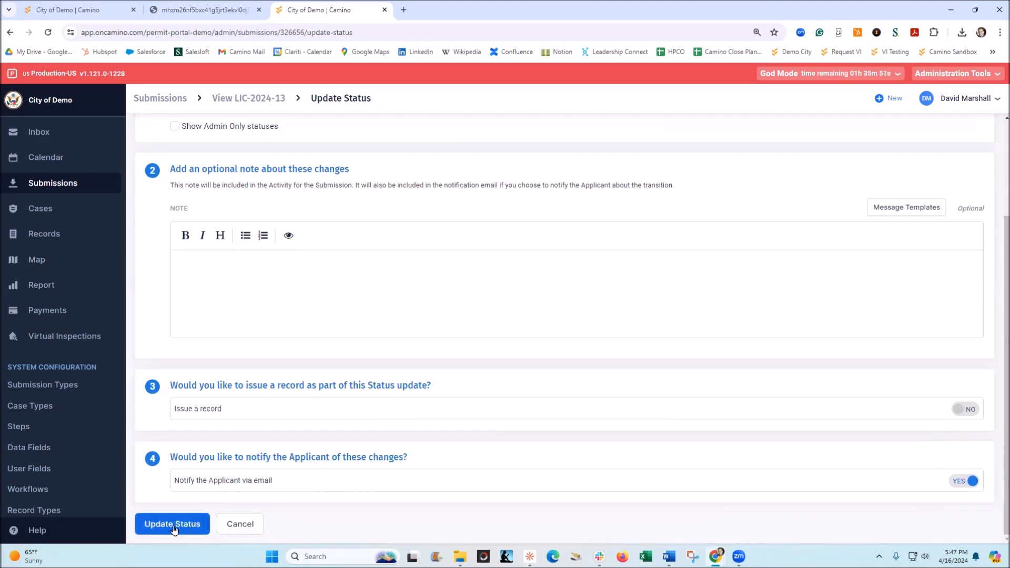
left_click(172, 524)
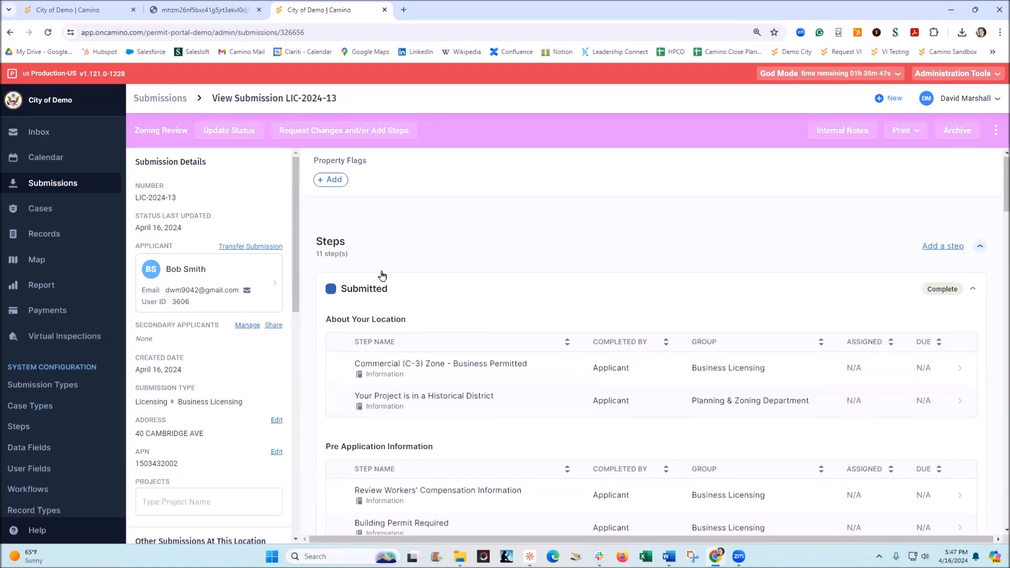
scroll("down", 3)
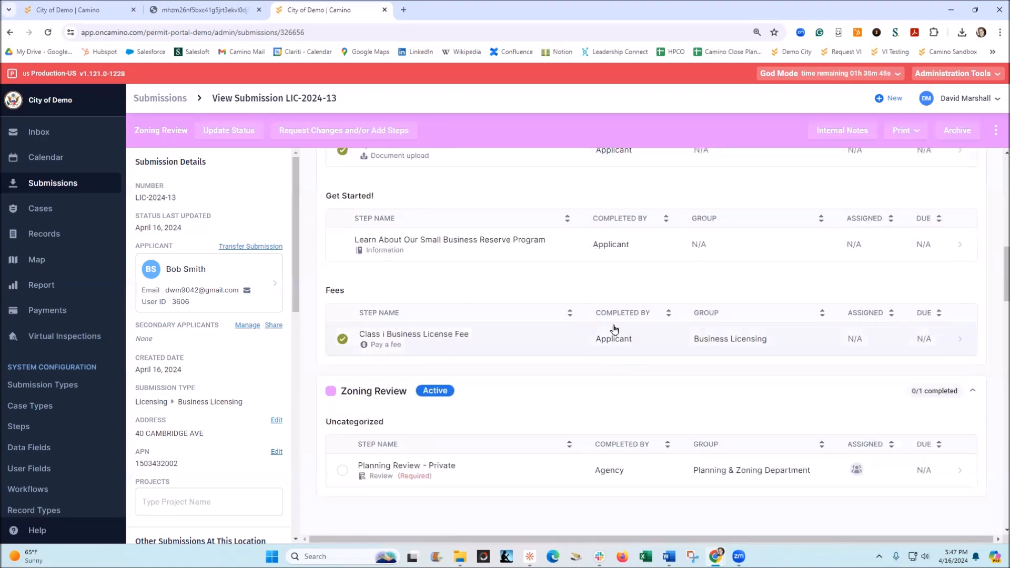
scroll("down", 3)
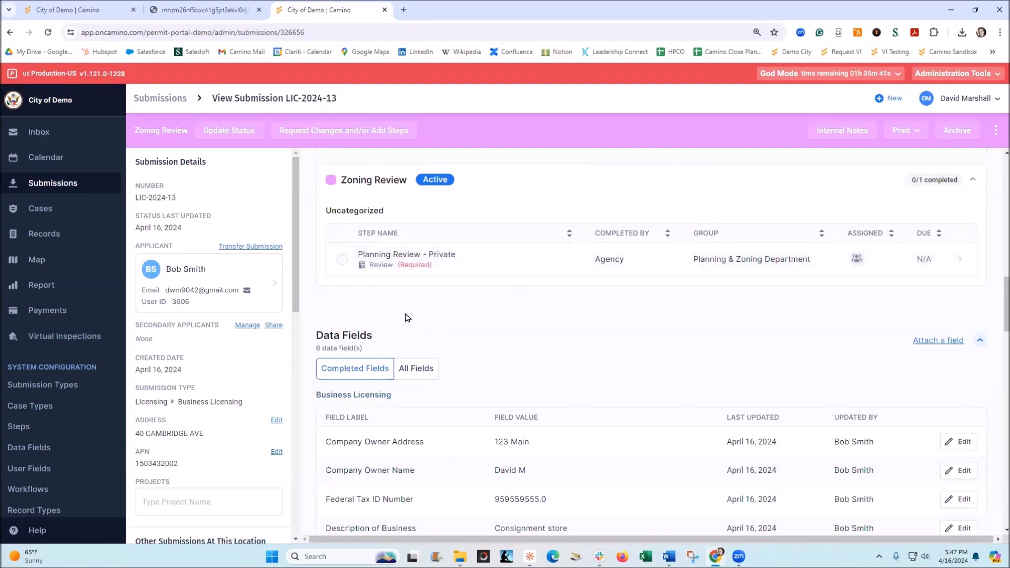
left_click(406, 259)
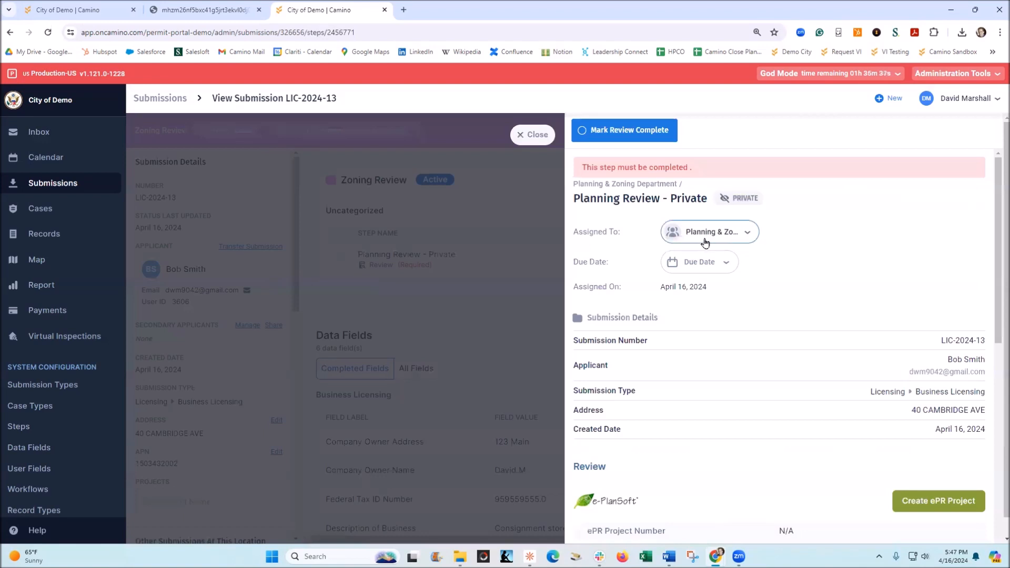
Assign the Planning Review - Private step to David Marshall, the current user
left_click(708, 231)
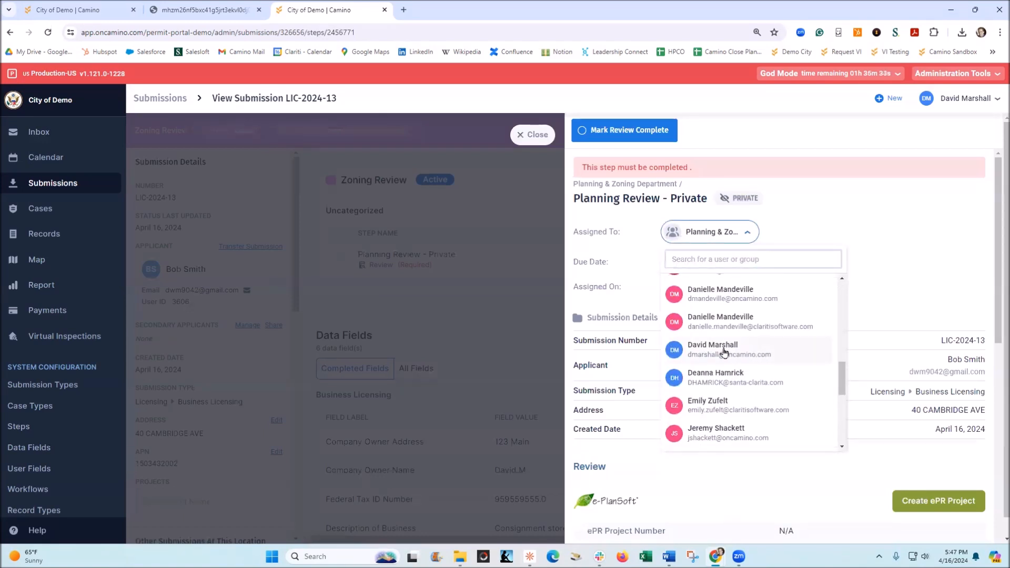
left_click(713, 350)
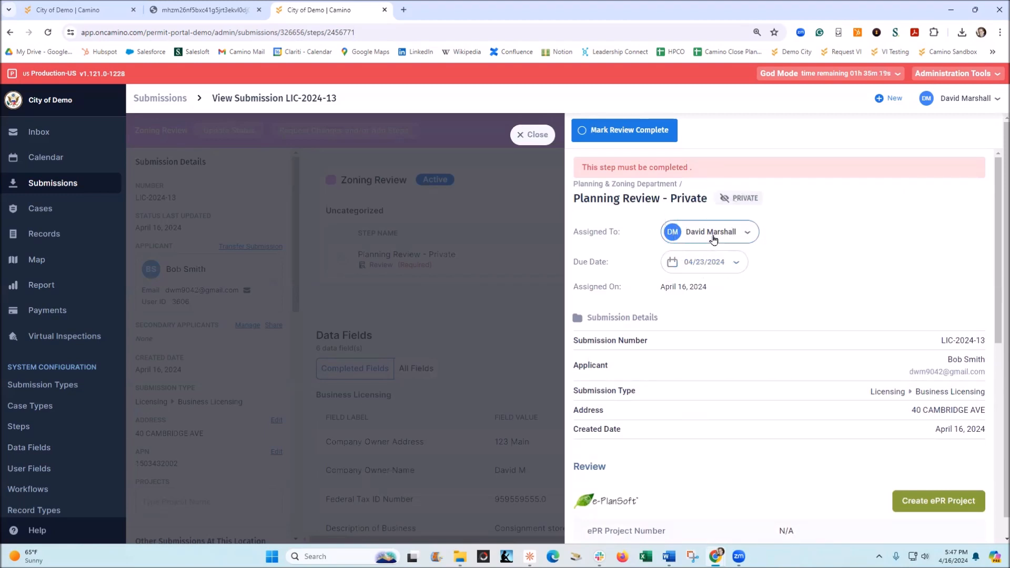
mouse_move(708, 243)
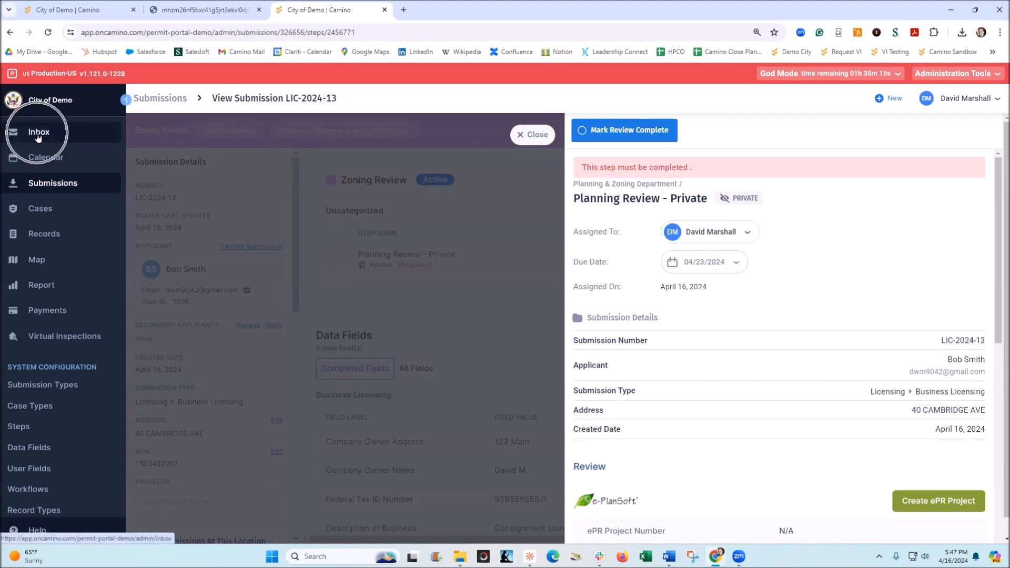
From the Inbox, mark the Planning Review - Private task for LIC-2024-13 complete
left_click(39, 132)
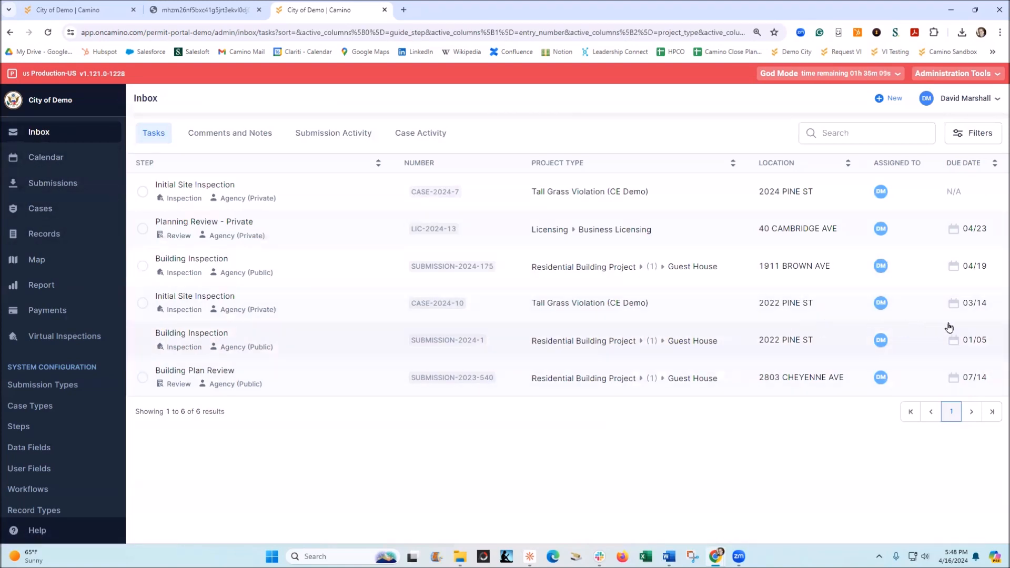
mouse_move(495, 286)
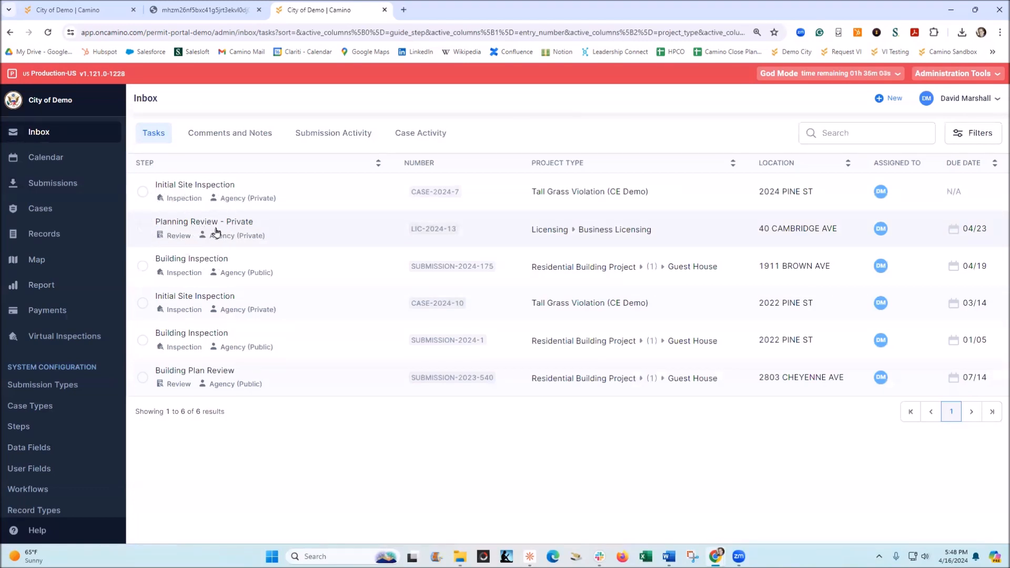
left_click(203, 228)
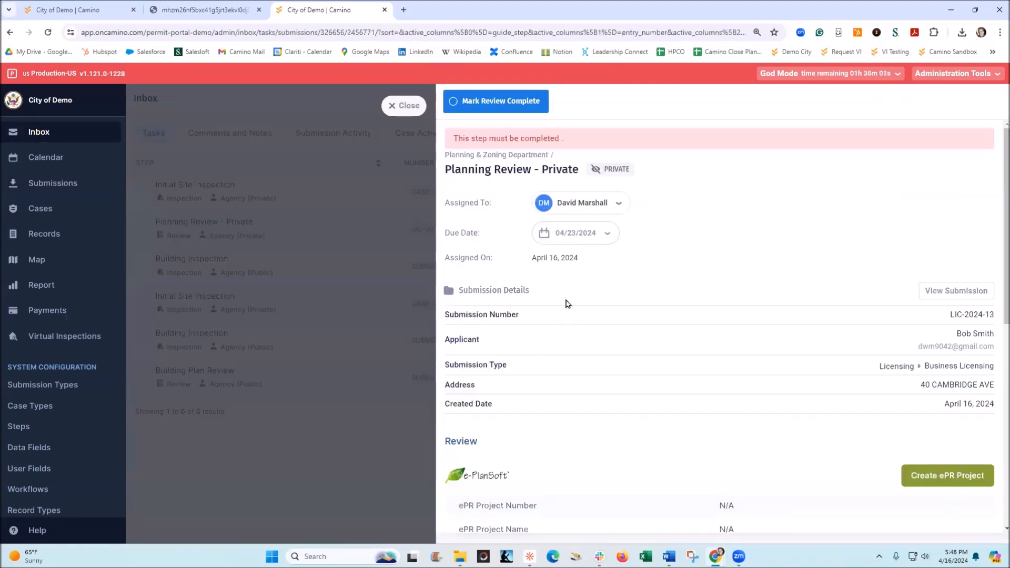
scroll("down", 3)
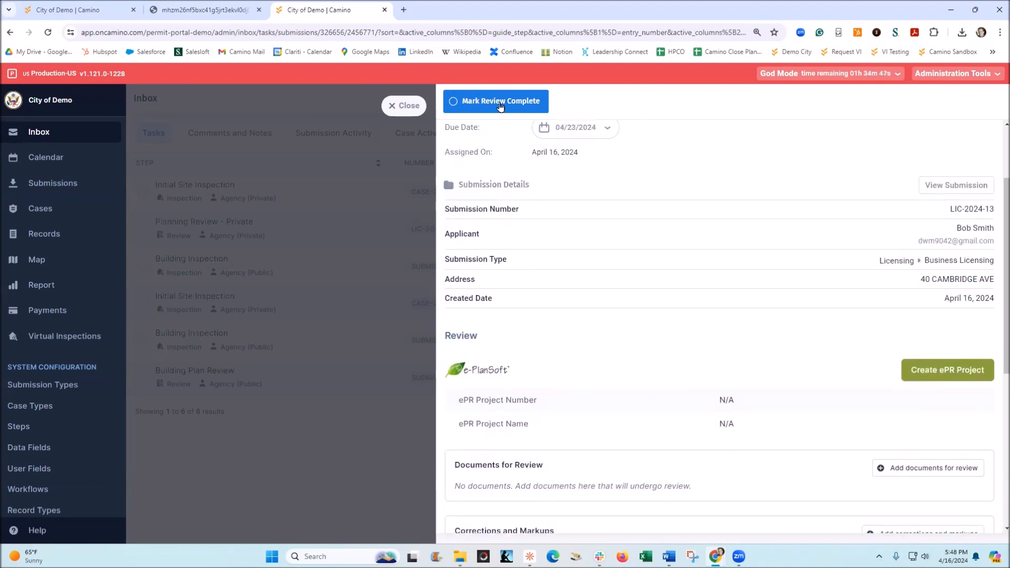
left_click(496, 101)
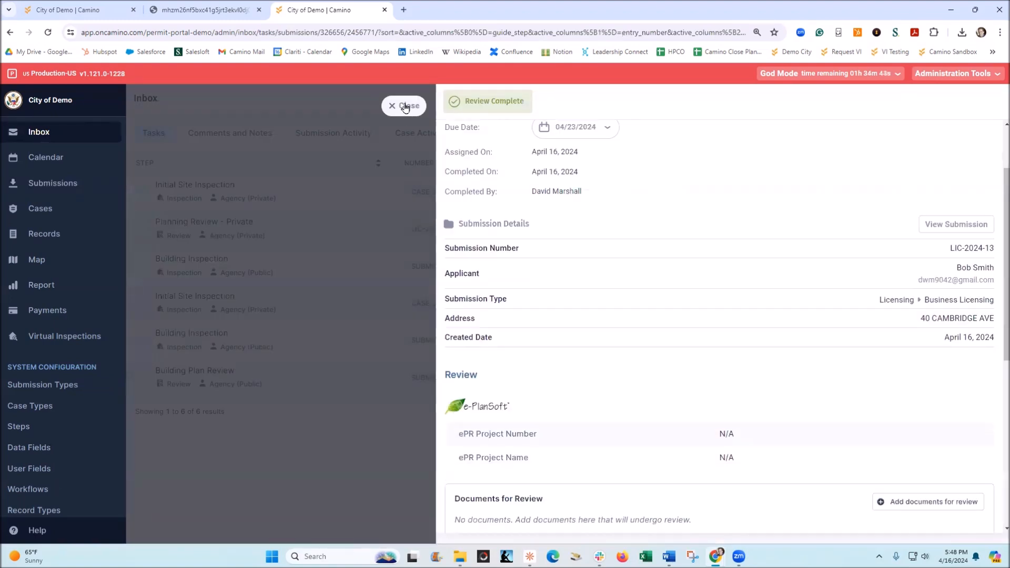
Leave the completed task and go to the Submissions list
left_click(404, 105)
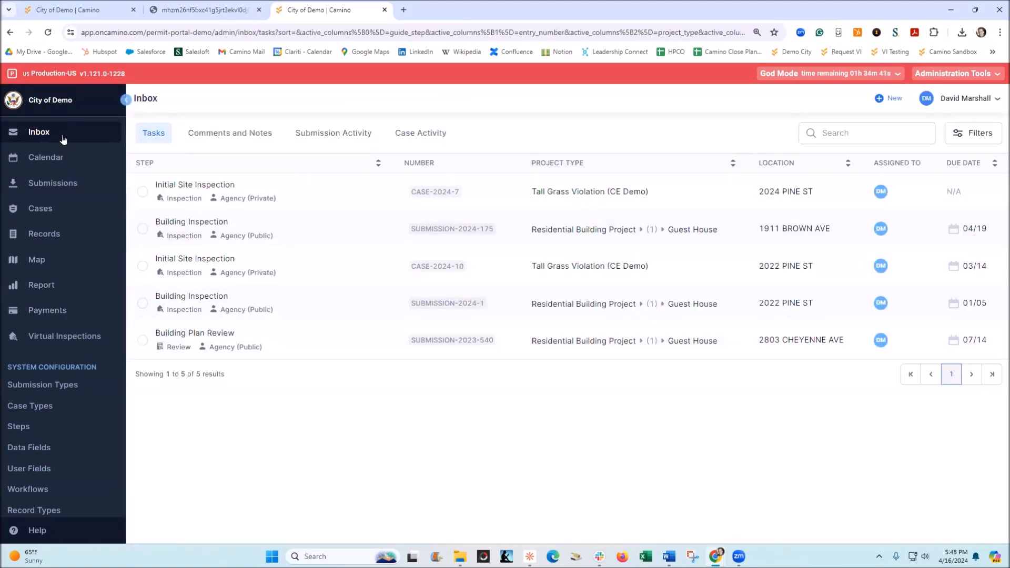
left_click(52, 182)
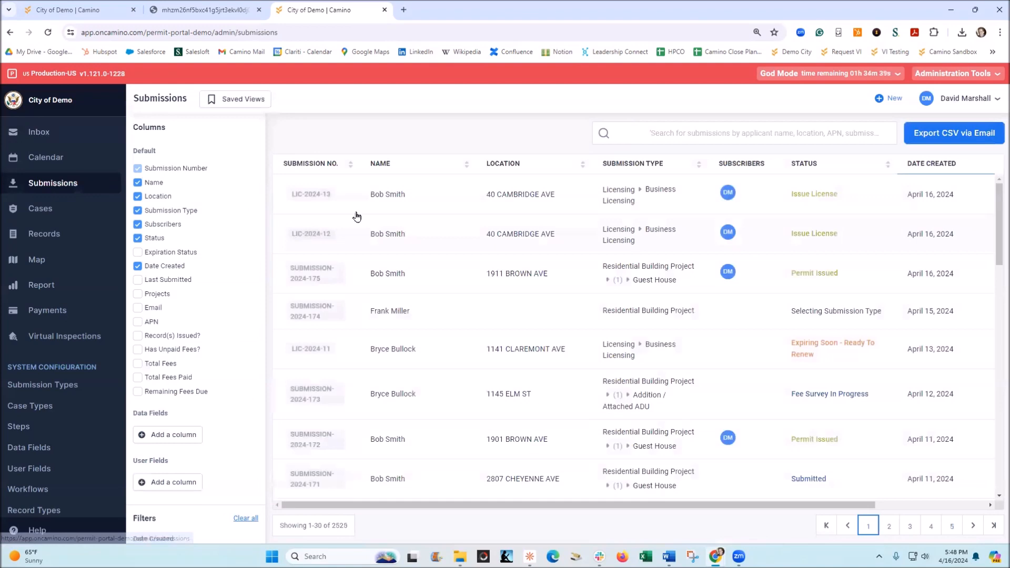
Open LIC-2024-13 from the Submissions list and scroll to the Issue License stage
left_click(311, 194)
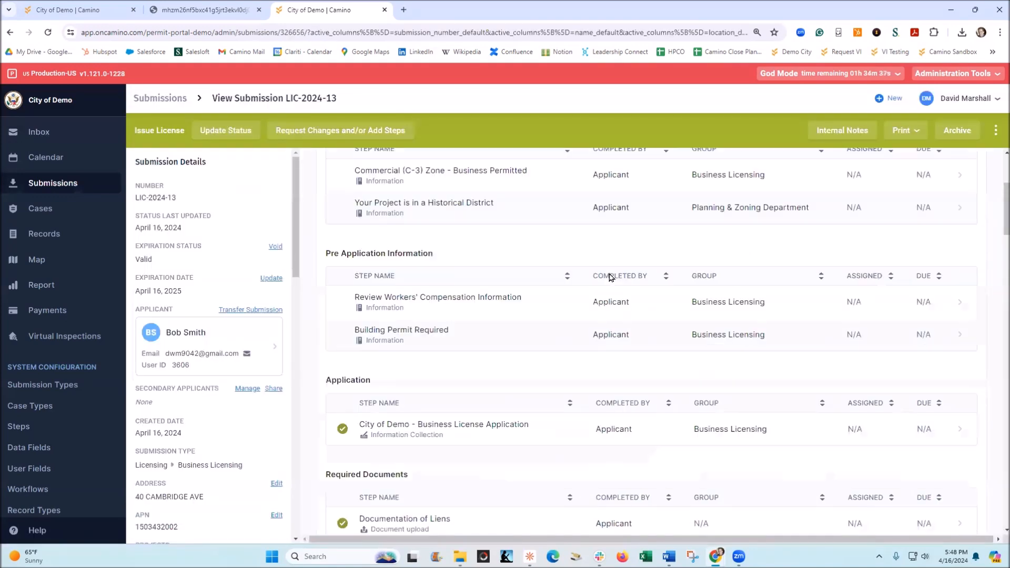
scroll("down", 3)
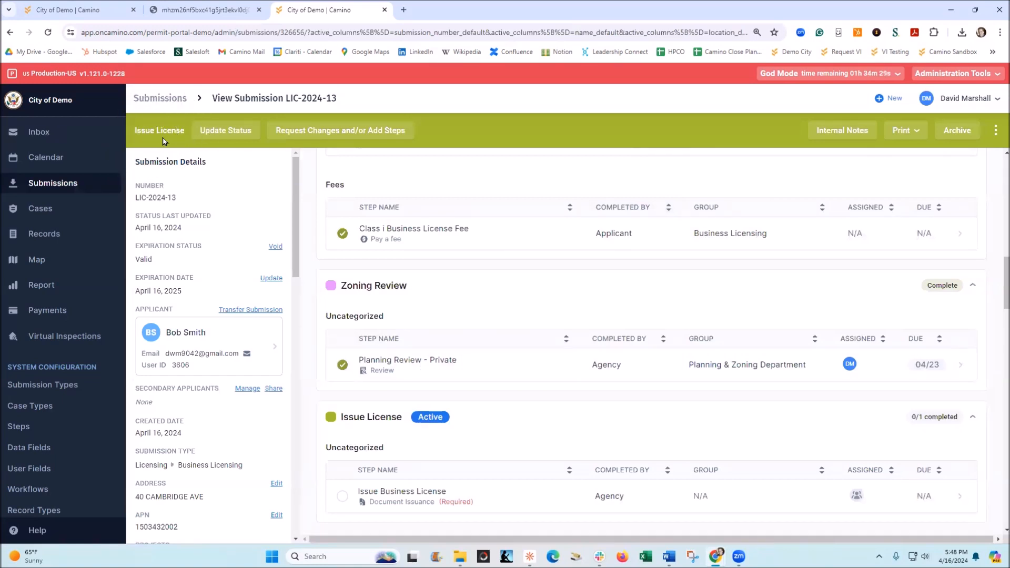
scroll("down", 3)
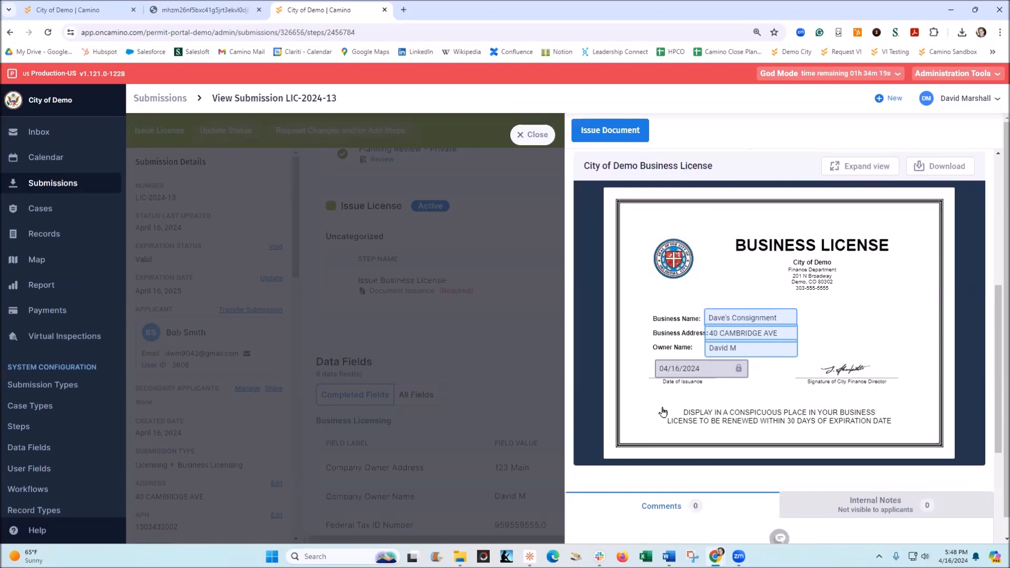
Issue the Business License document for Dave's Consignment and return to the submission
scroll("down", 3)
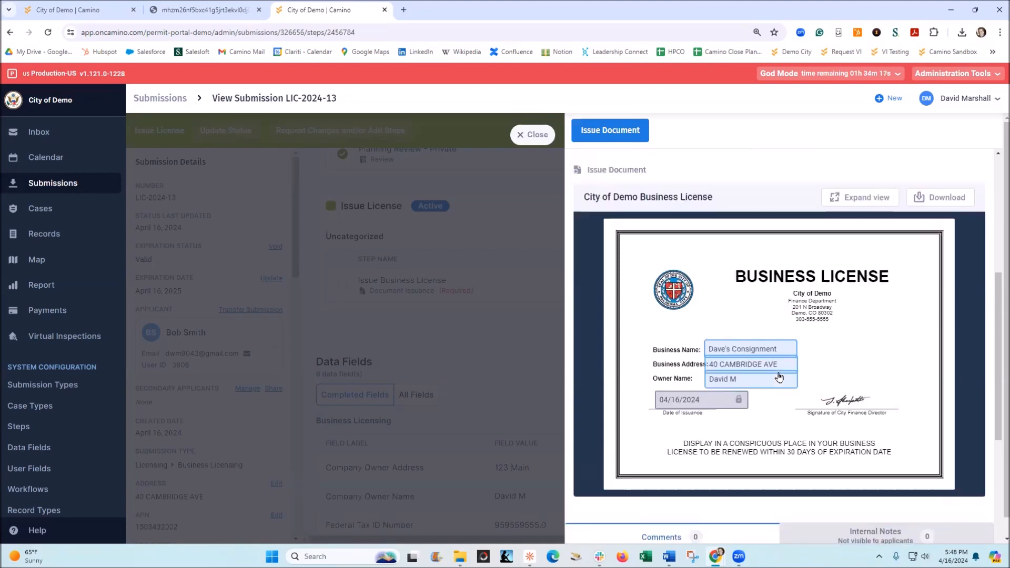
left_click(610, 131)
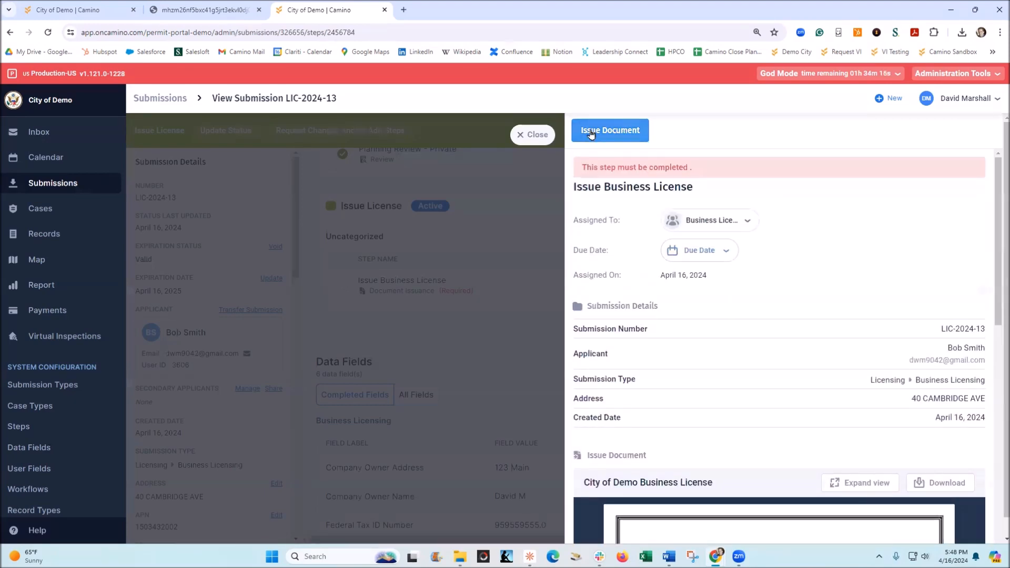
left_click(610, 130)
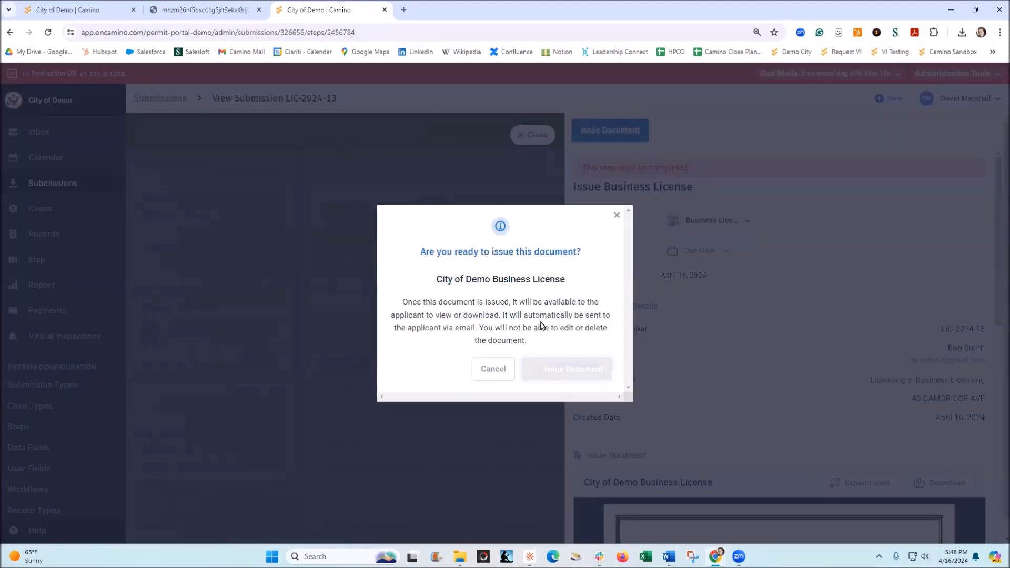
mouse_move(551, 389)
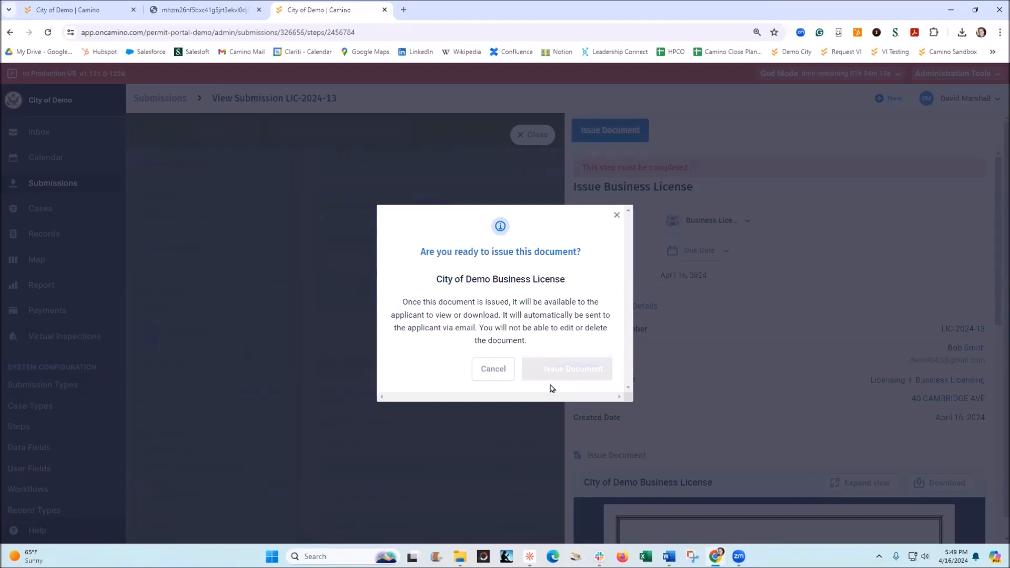
left_click(567, 368)
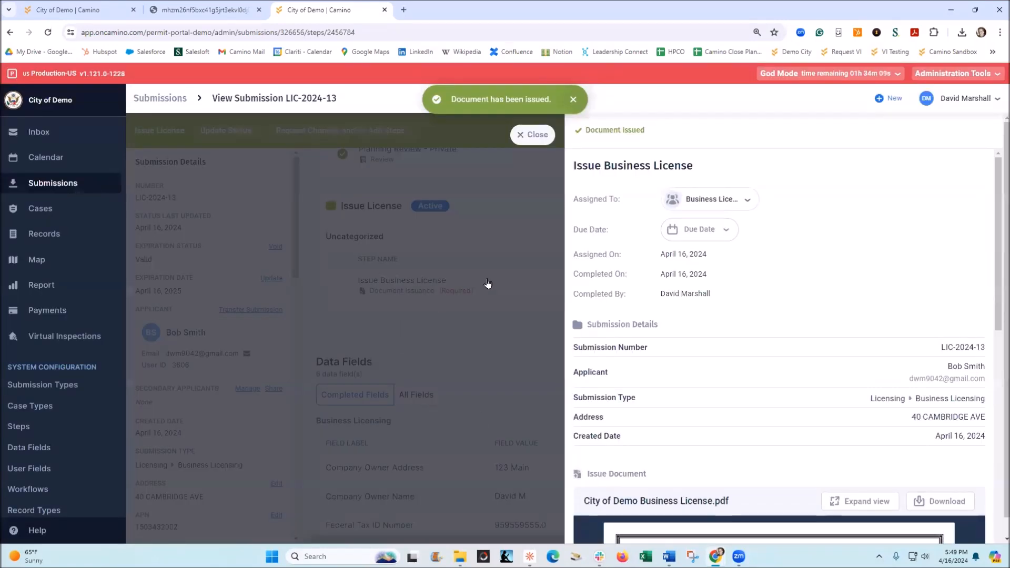
left_click(532, 135)
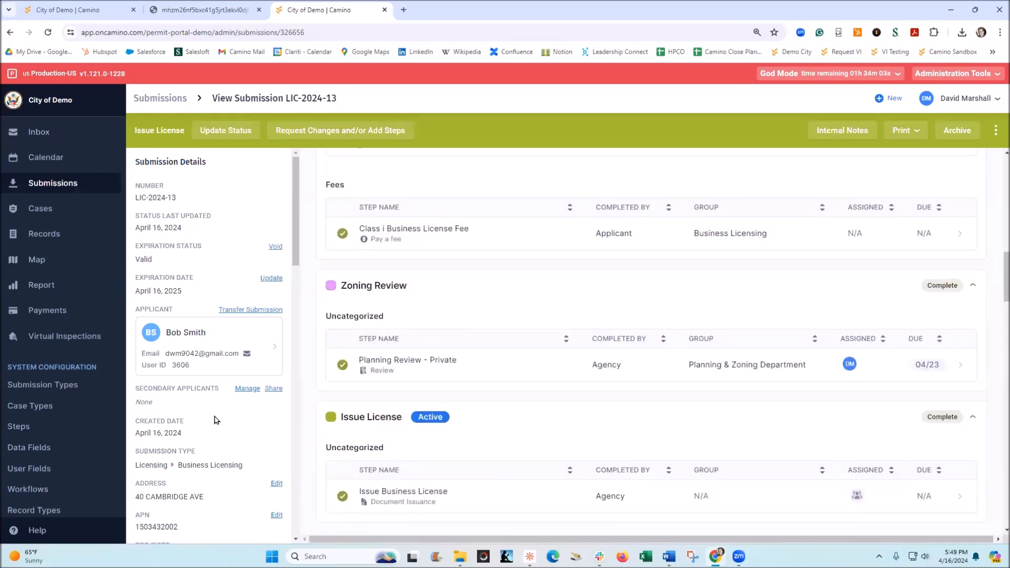
mouse_move(264, 392)
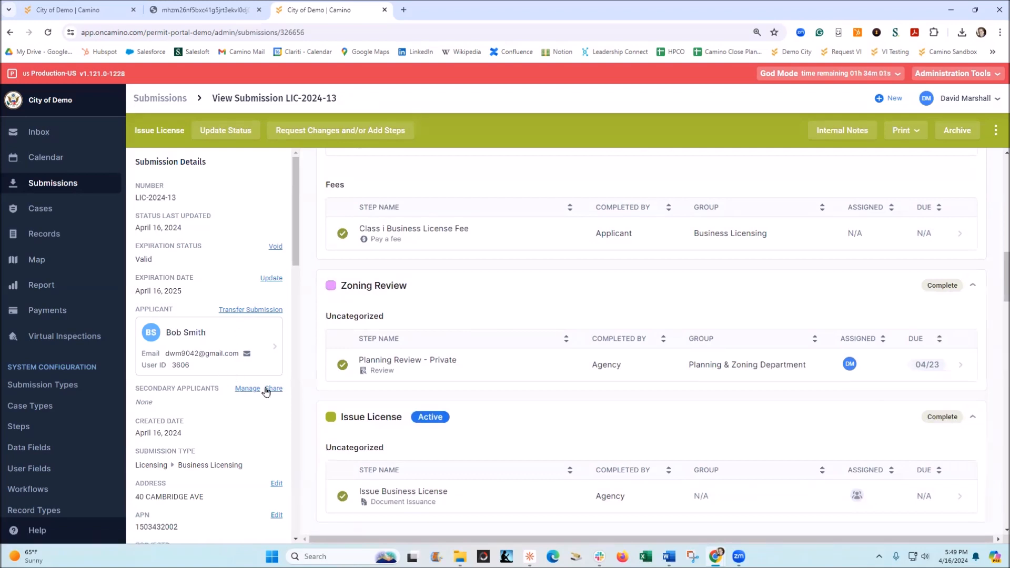
mouse_move(267, 448)
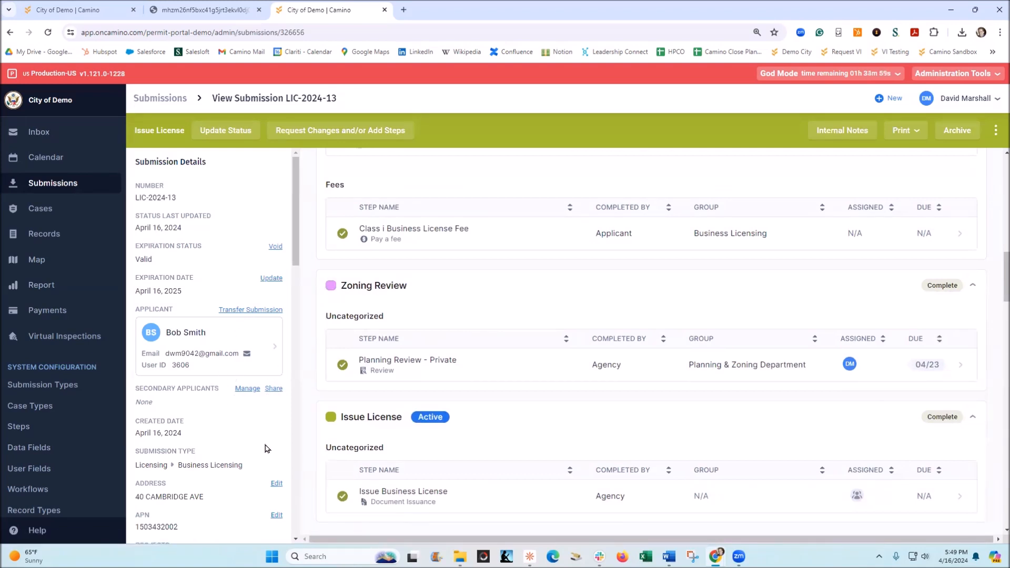